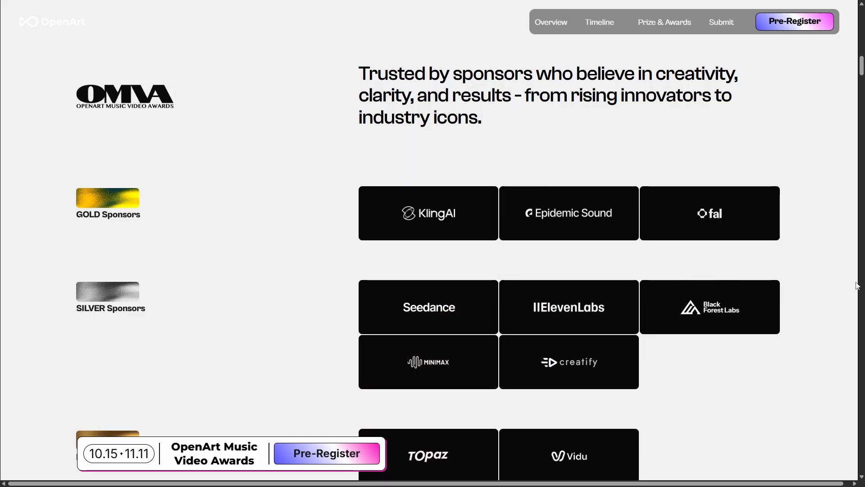
Browse the competition page's timeline and prizes sections.
{"action": "left_click", "coordinate": [599, 22]}
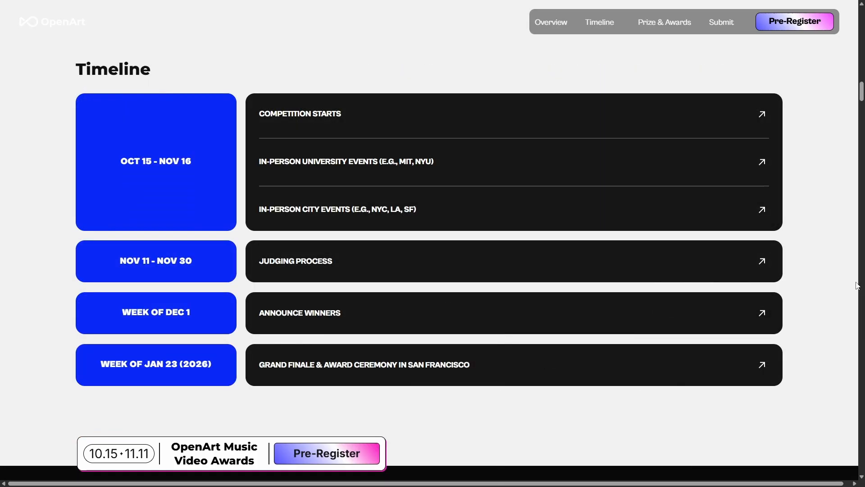
{"action": "left_click", "coordinate": [664, 22]}
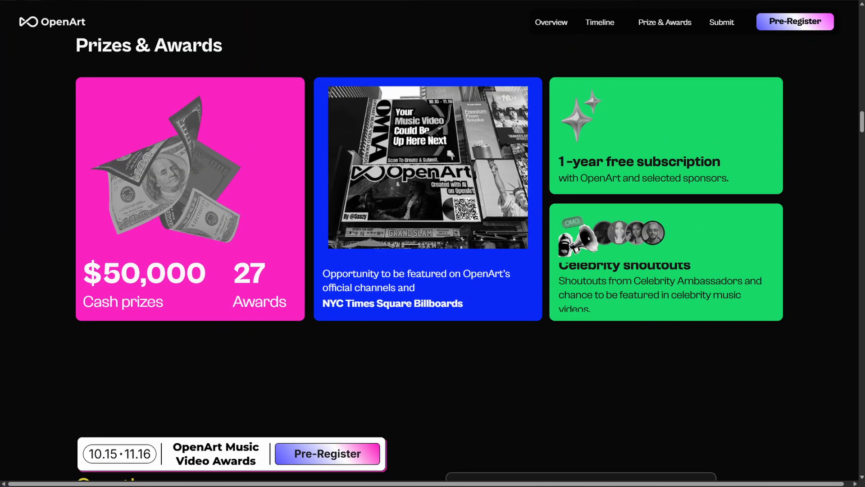
{"action": "scroll", "scroll_direction": "down", "scroll_amount": 3}
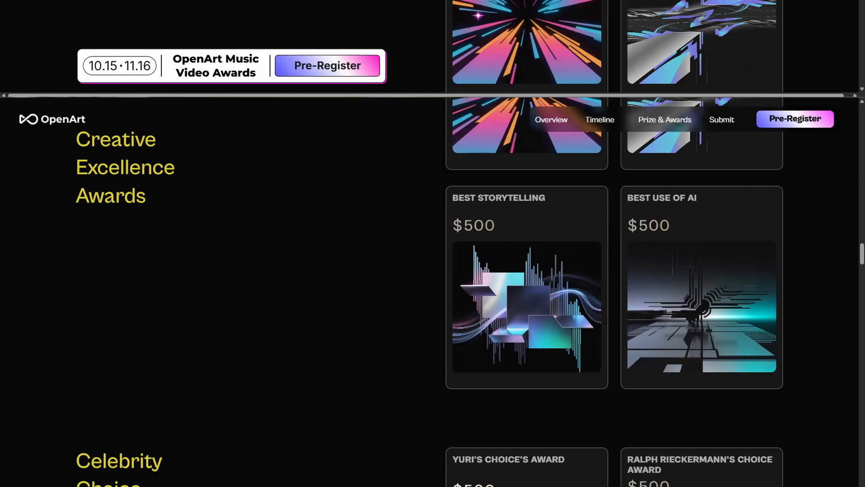
{"action": "scroll", "scroll_direction": "down", "scroll_amount": 3}
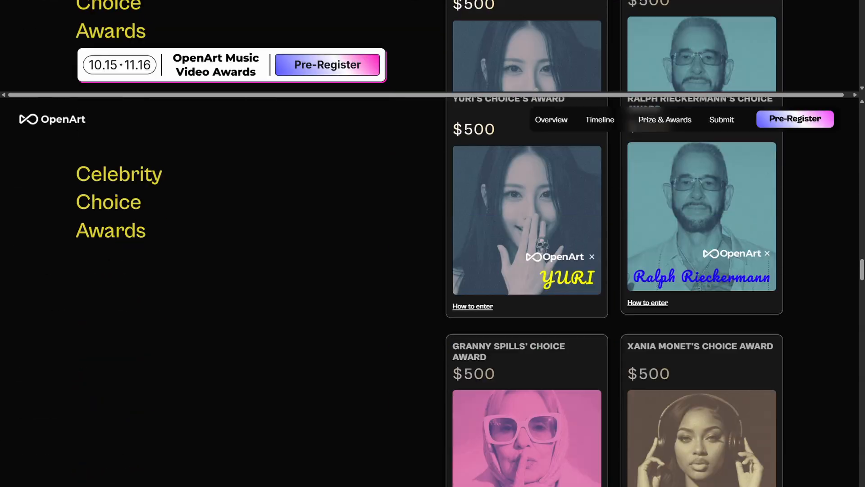
{"action": "scroll", "scroll_direction": "down", "scroll_amount": 3}
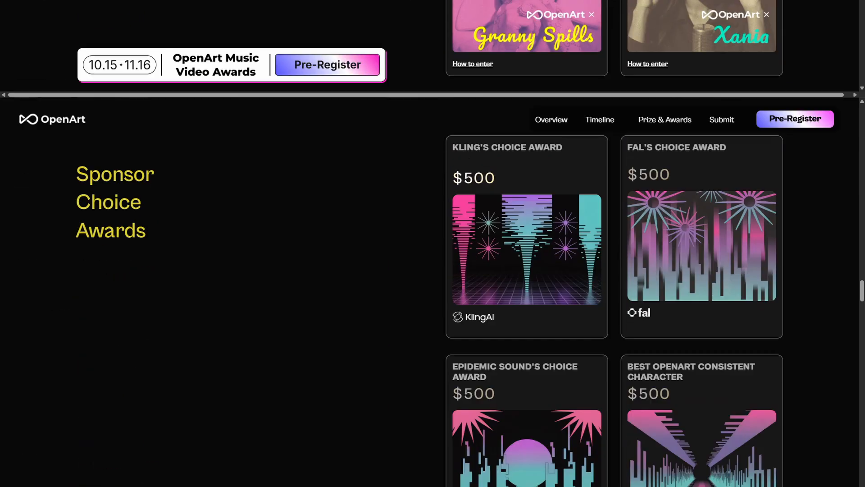
{"action": "scroll", "scroll_direction": "down", "scroll_amount": 3}
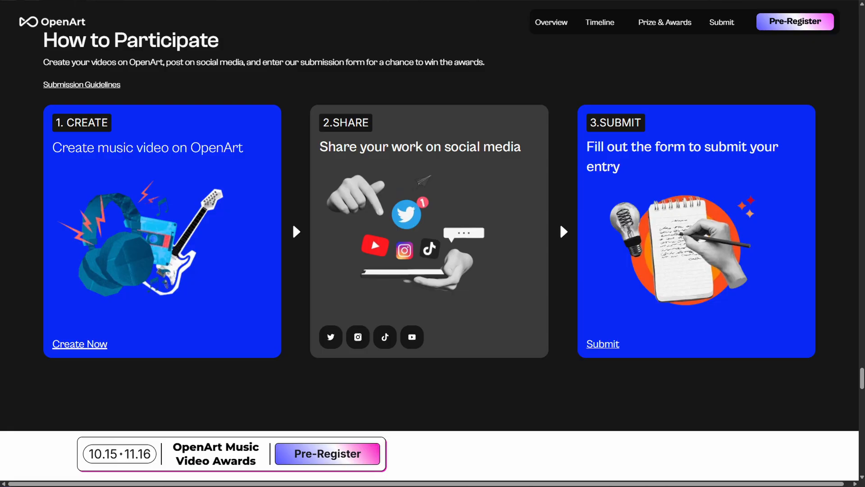
Start a Music Video story and choose the Singing Video type.
{"action": "left_click", "coordinate": [79, 343]}
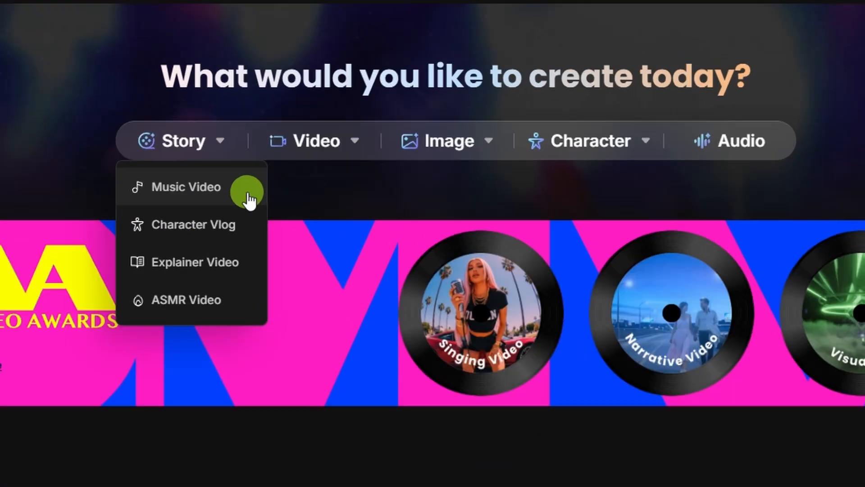
{"action": "left_click", "coordinate": [185, 186]}
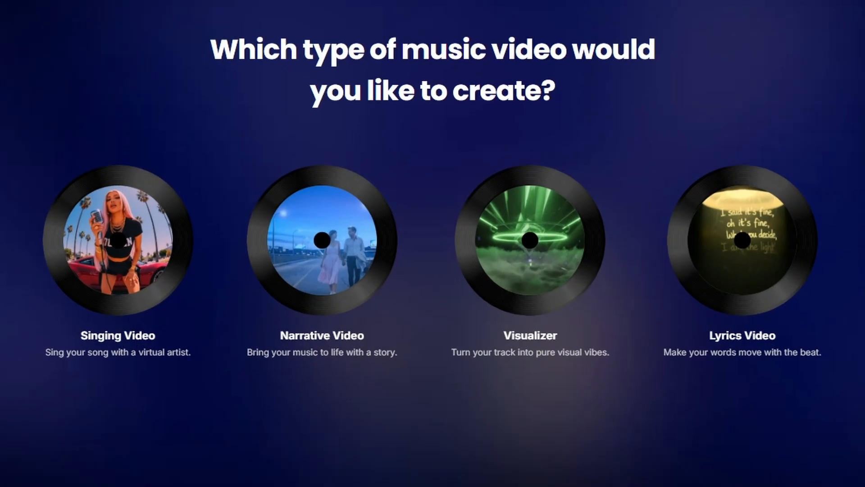
{"action": "left_click", "coordinate": [116, 240]}
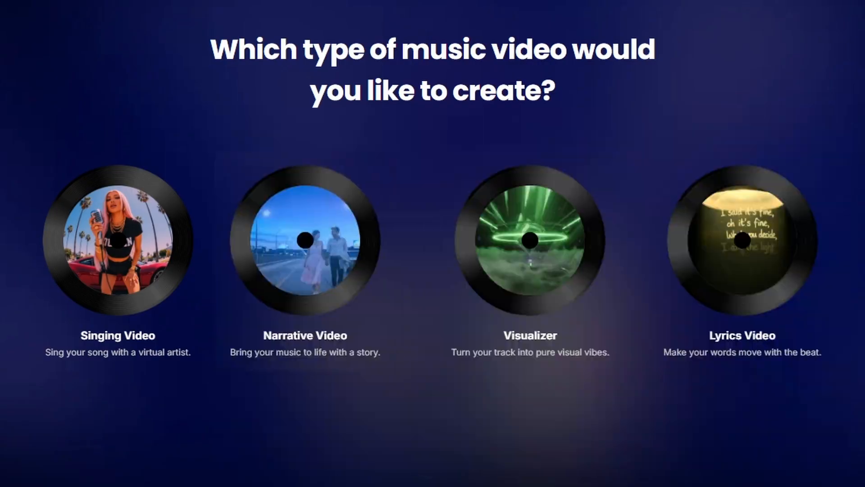
{"action": "left_click", "coordinate": [305, 241]}
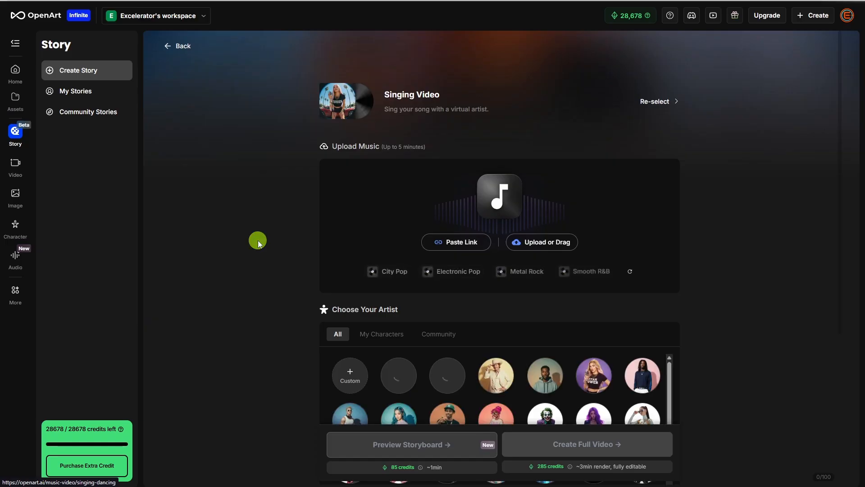
Dismiss the paste-link prompt and confirm the full 0:38 song segment.
{"action": "left_click", "coordinate": [456, 241]}
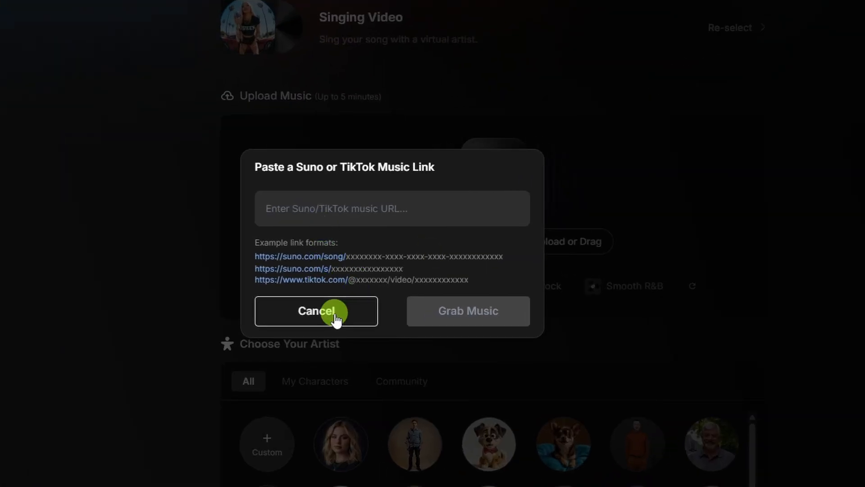
{"action": "left_click", "coordinate": [316, 310]}
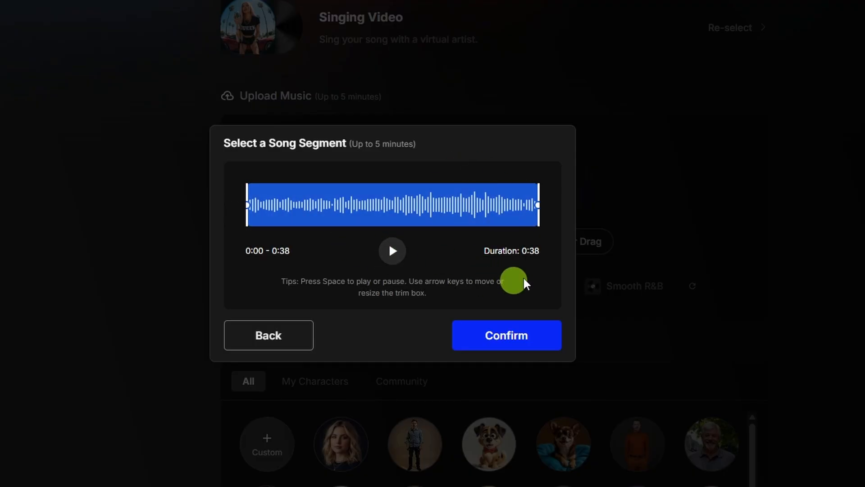
{"action": "mouse_move", "coordinate": [529, 266]}
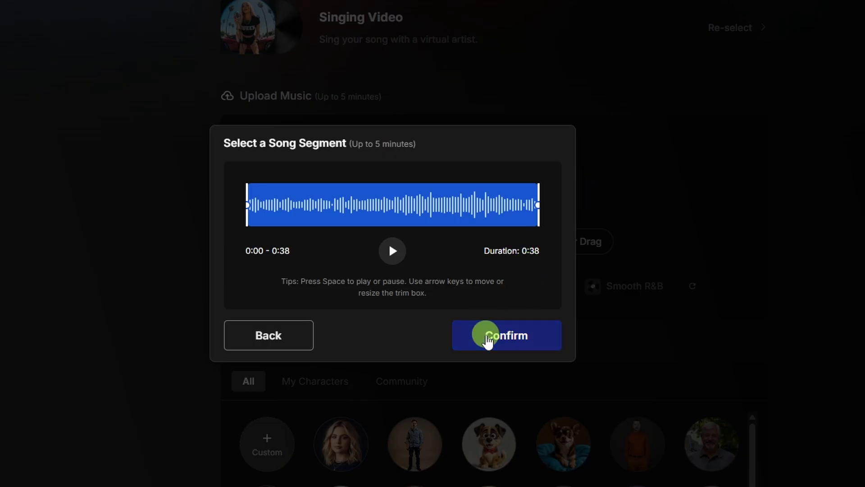
{"action": "left_click", "coordinate": [506, 335]}
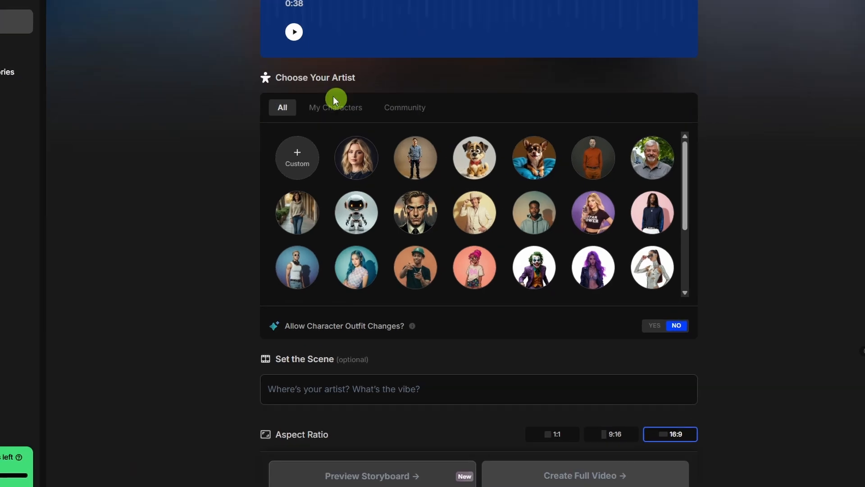
Browse My Characters and Community artists, then create a custom artist named Shay.
{"action": "left_click", "coordinate": [335, 107]}
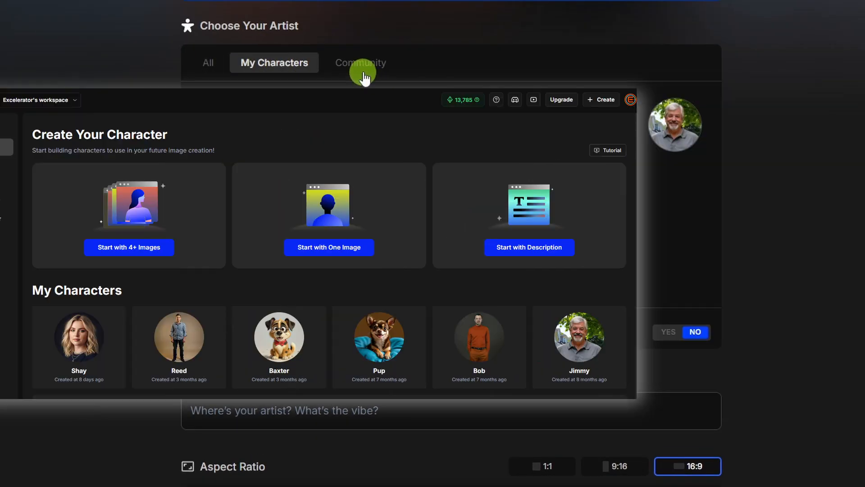
{"action": "left_click", "coordinate": [359, 62]}
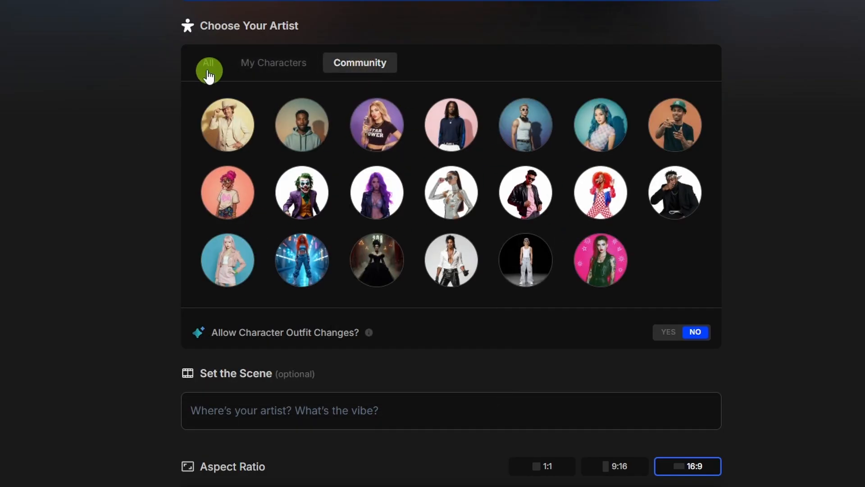
{"action": "left_click", "coordinate": [208, 62]}
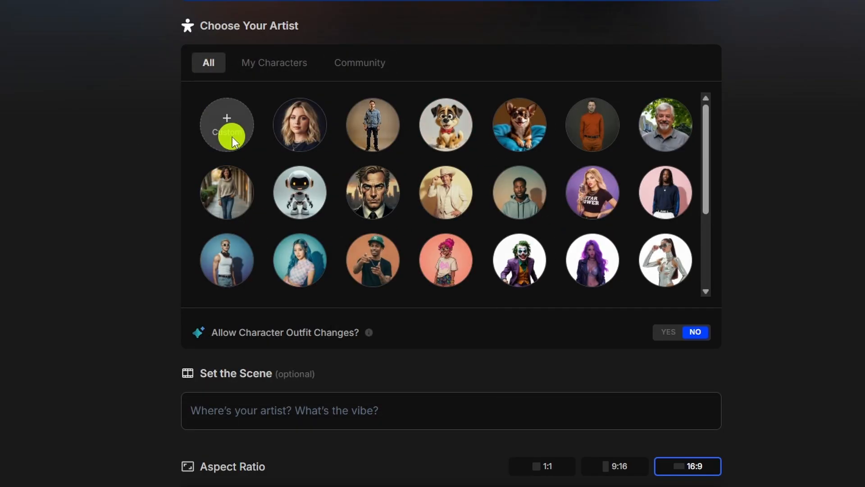
{"action": "left_click", "coordinate": [226, 124]}
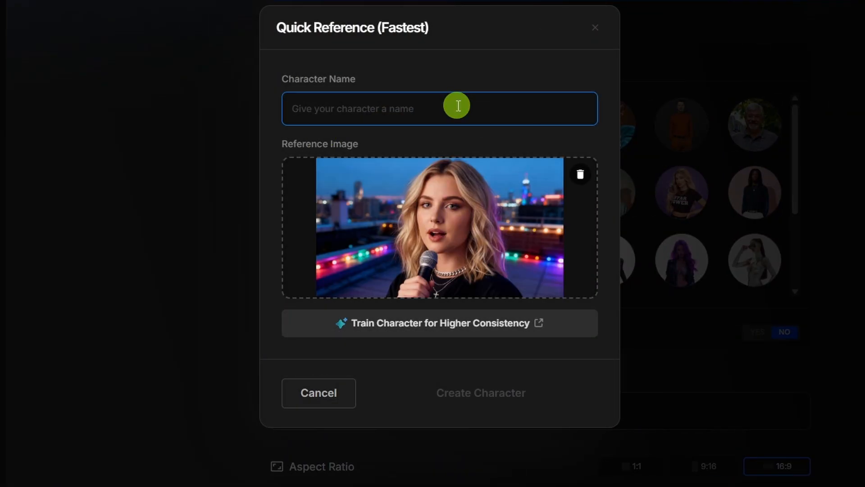
{"action": "type", "text": "Shay"}
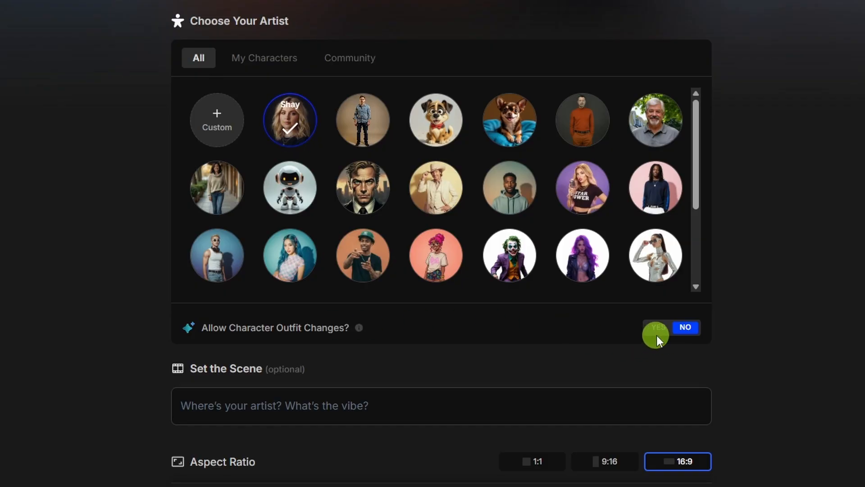
Set Allow Character Outfit Changes to YES and scroll toward Advanced Options.
{"action": "left_click", "coordinate": [656, 327]}
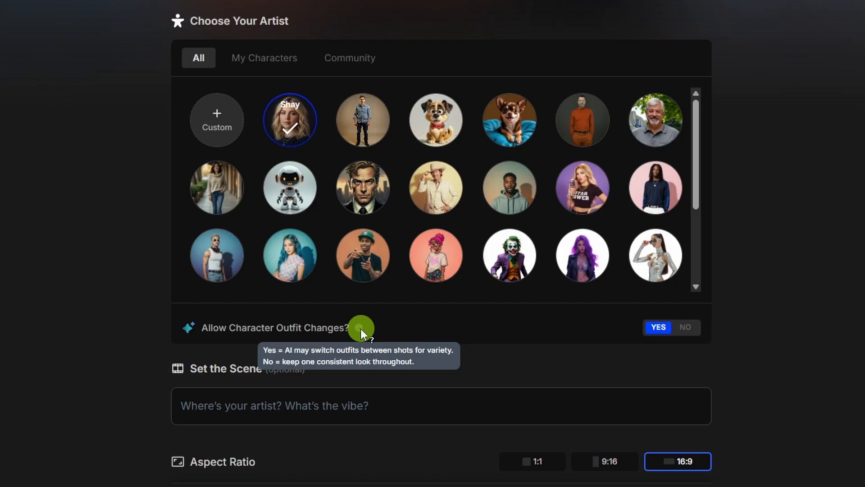
{"action": "scroll", "scroll_direction": "down", "scroll_amount": 3}
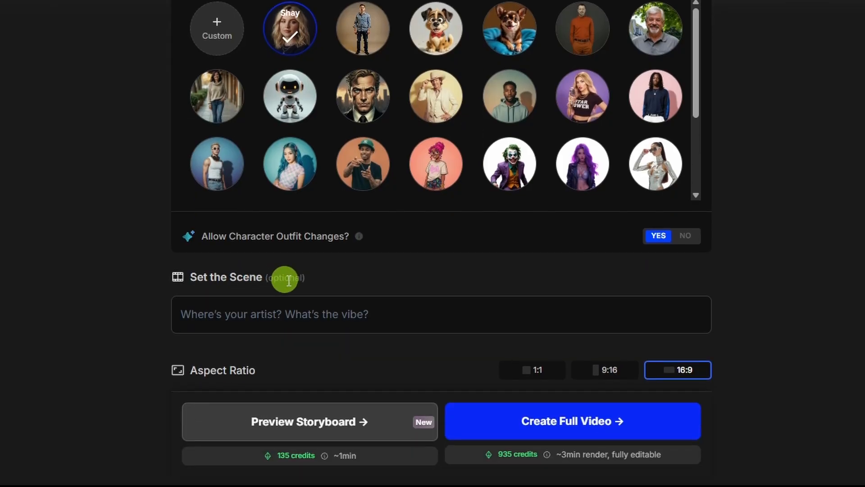
{"action": "mouse_move", "coordinate": [393, 320]}
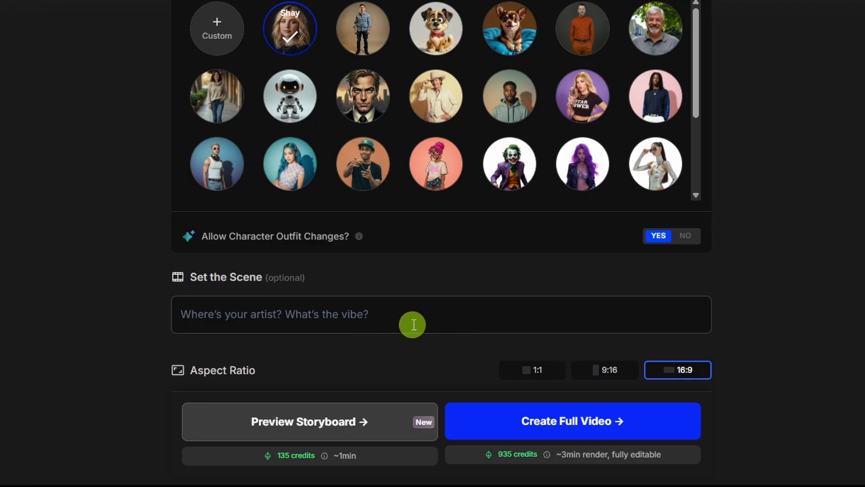
{"action": "scroll", "scroll_direction": "down", "scroll_amount": 3}
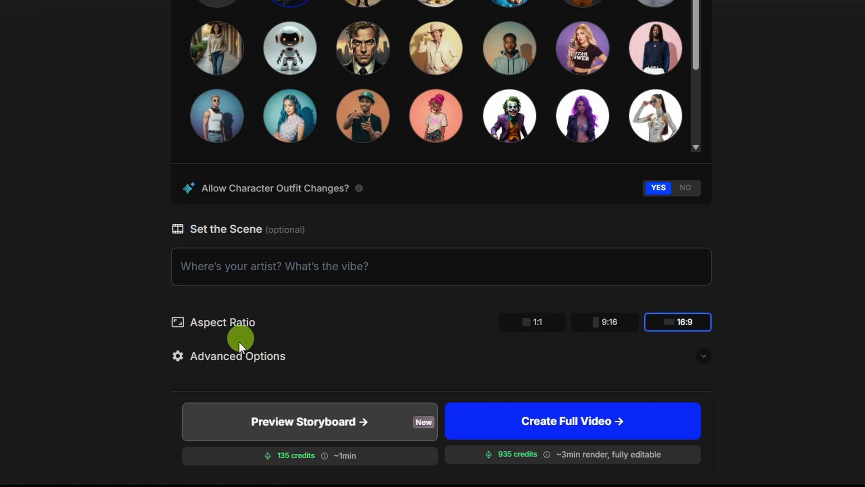
{"action": "mouse_move", "coordinate": [704, 356]}
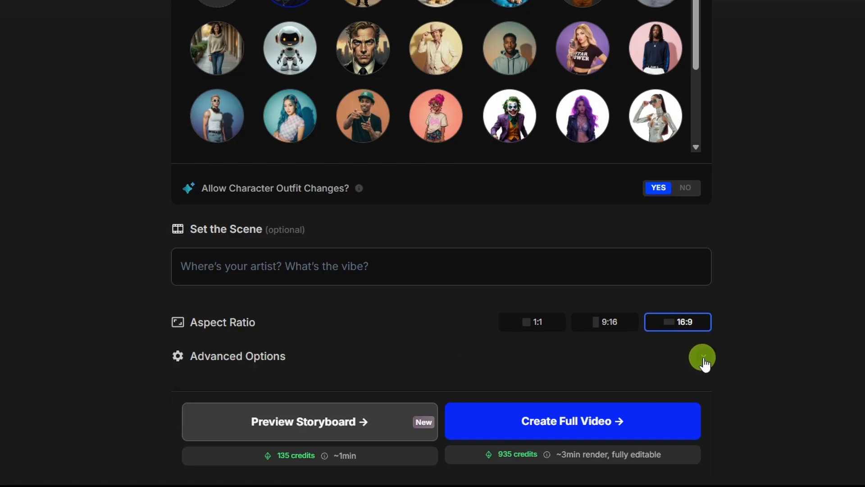
In Advanced Options, turn on Match Video to Beat and turn off B-roll and captions.
{"action": "left_click", "coordinate": [703, 356]}
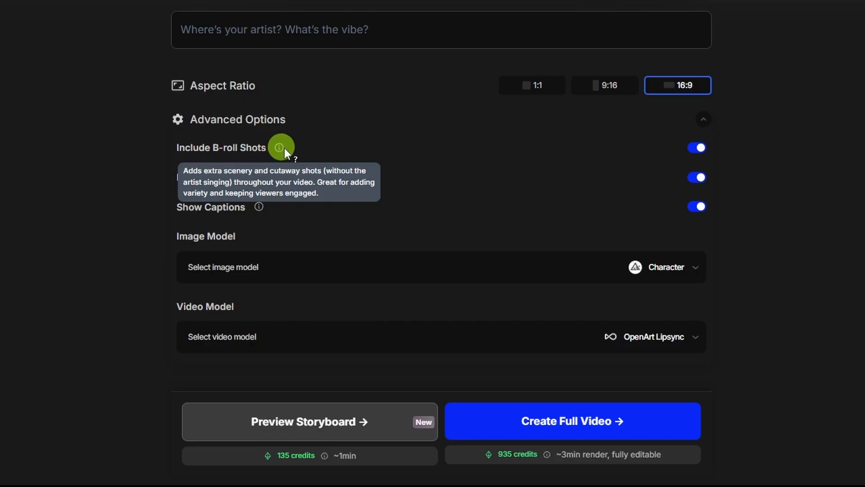
{"action": "left_click", "coordinate": [697, 147]}
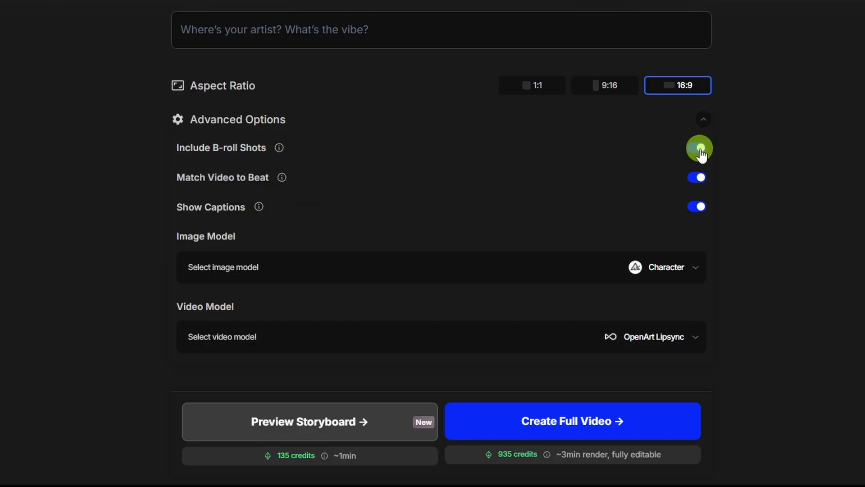
{"action": "left_click", "coordinate": [696, 147]}
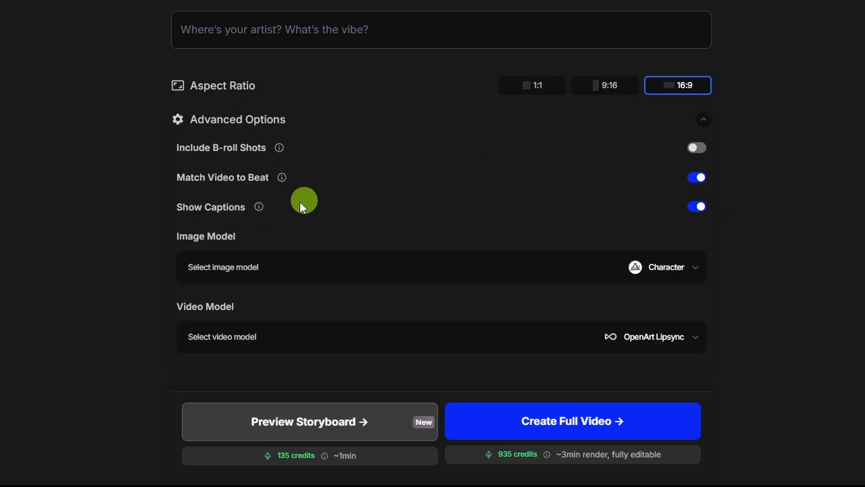
{"action": "mouse_move", "coordinate": [258, 207]}
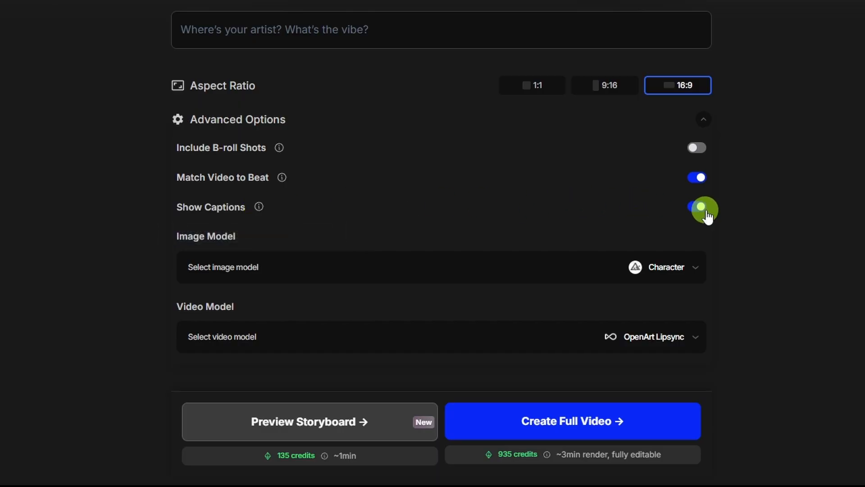
{"action": "left_click", "coordinate": [696, 207]}
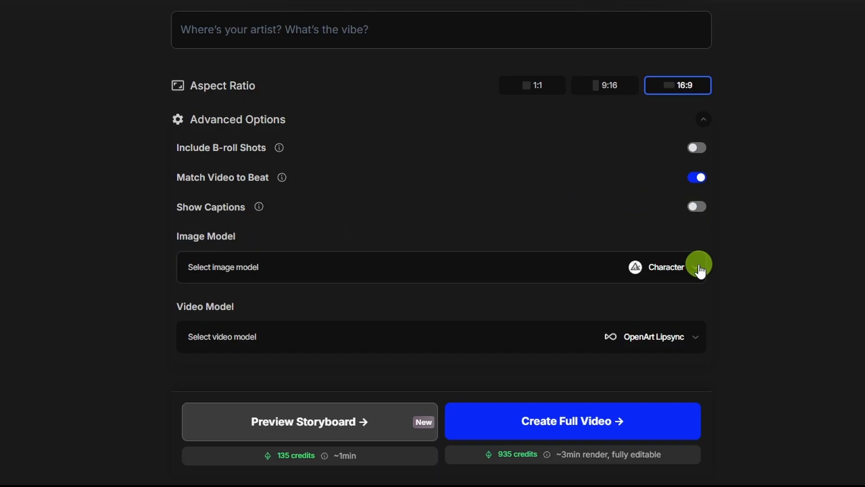
Choose Character as the image model and OpenArt Lipsync as the video model.
{"action": "left_click", "coordinate": [696, 266]}
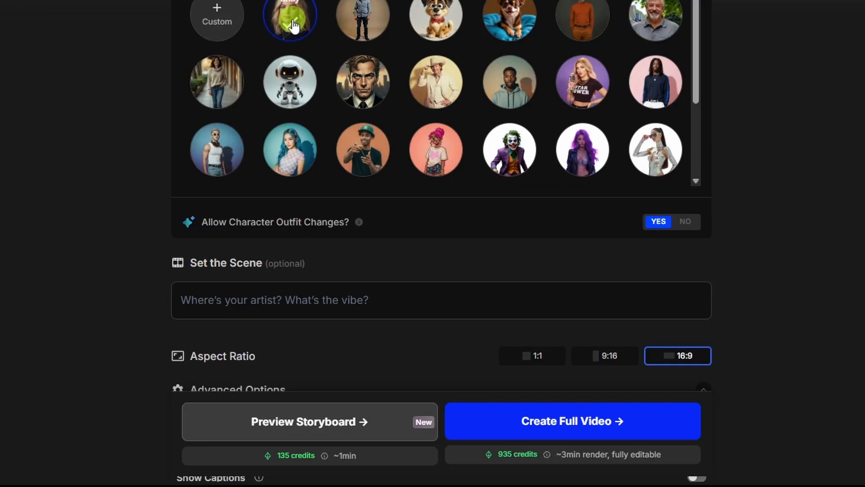
{"action": "left_click", "coordinate": [289, 19]}
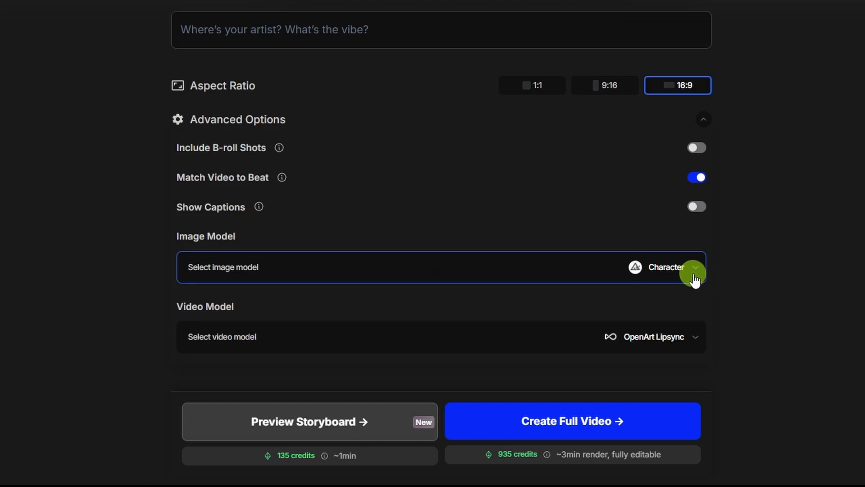
{"action": "mouse_move", "coordinate": [551, 274]}
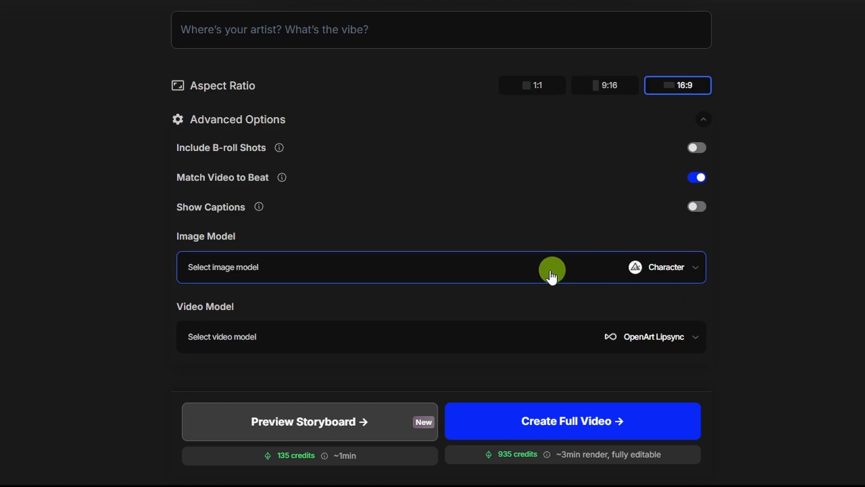
{"action": "mouse_move", "coordinate": [728, 270]}
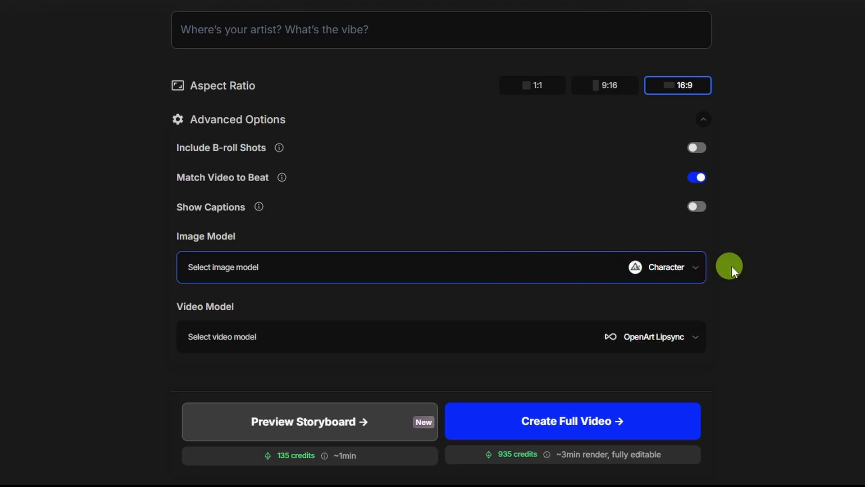
{"action": "mouse_move", "coordinate": [712, 266]}
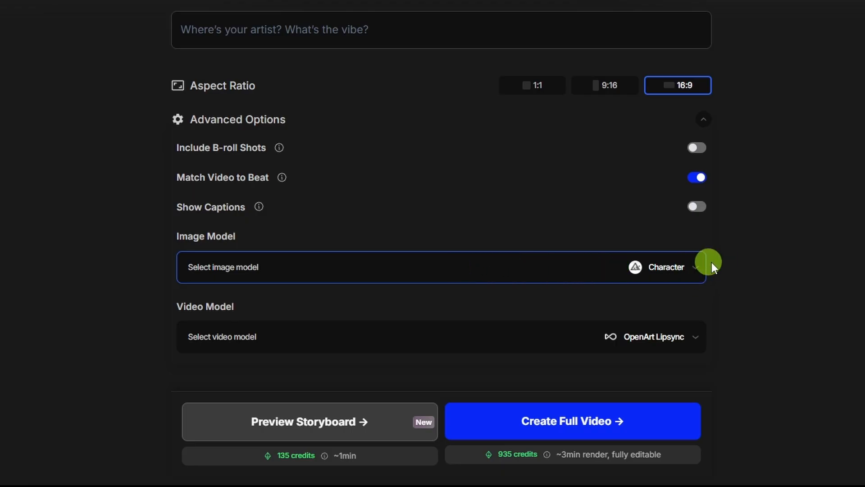
{"action": "mouse_move", "coordinate": [621, 281]}
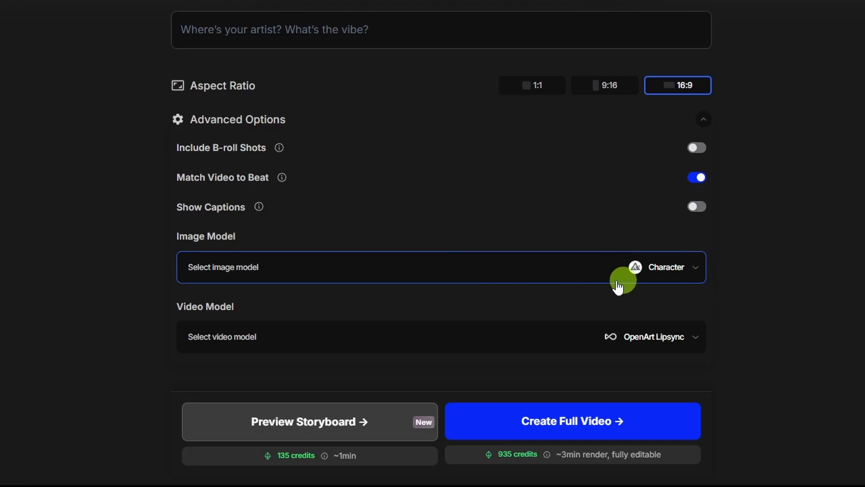
{"action": "mouse_move", "coordinate": [640, 336]}
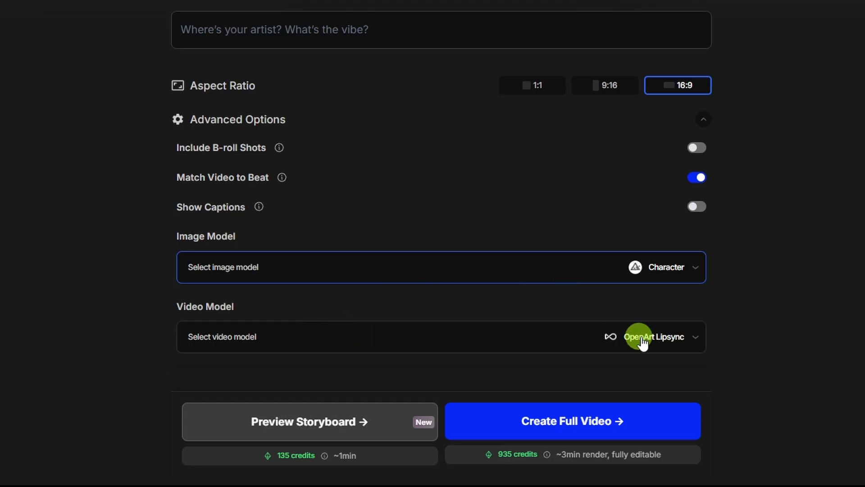
{"action": "left_click", "coordinate": [654, 337]}
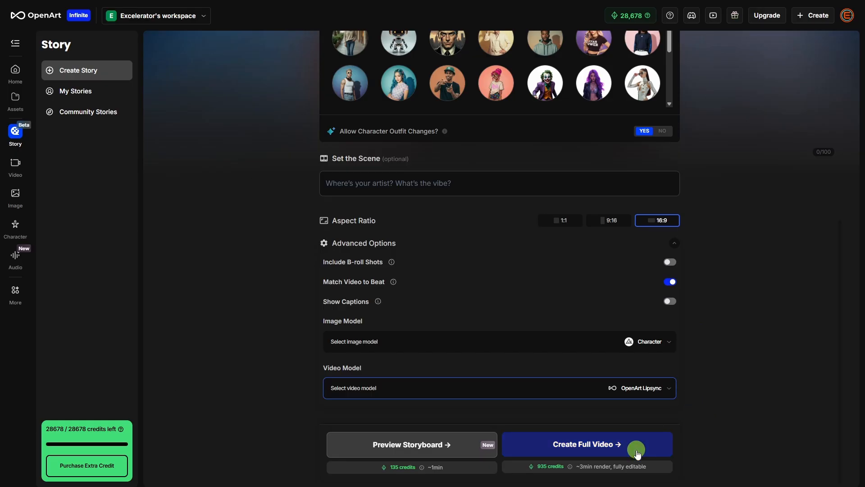
Submit the full lip-sync music video render, costing 935 credits.
{"action": "left_click", "coordinate": [586, 444]}
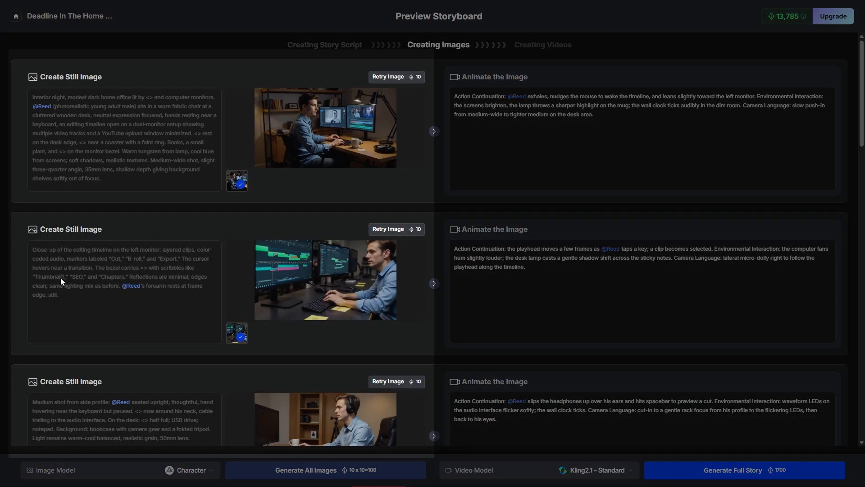
{"action": "scroll", "scroll_direction": "down", "scroll_amount": 3}
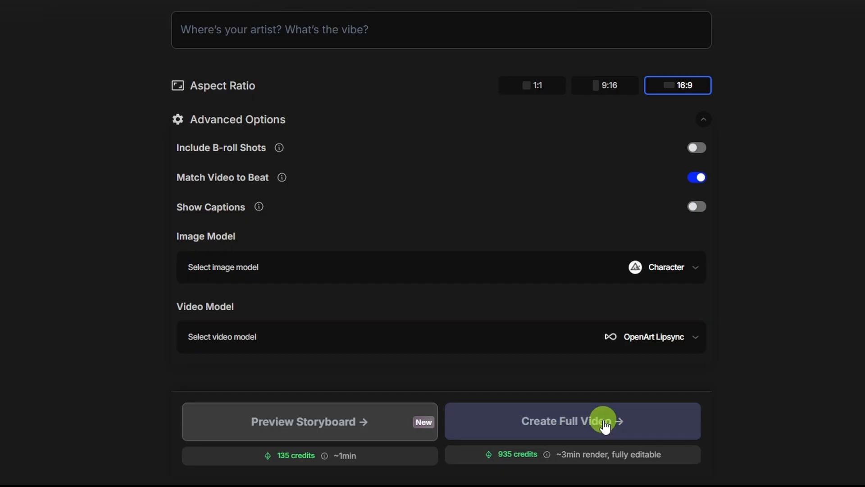
{"action": "left_click", "coordinate": [572, 420]}
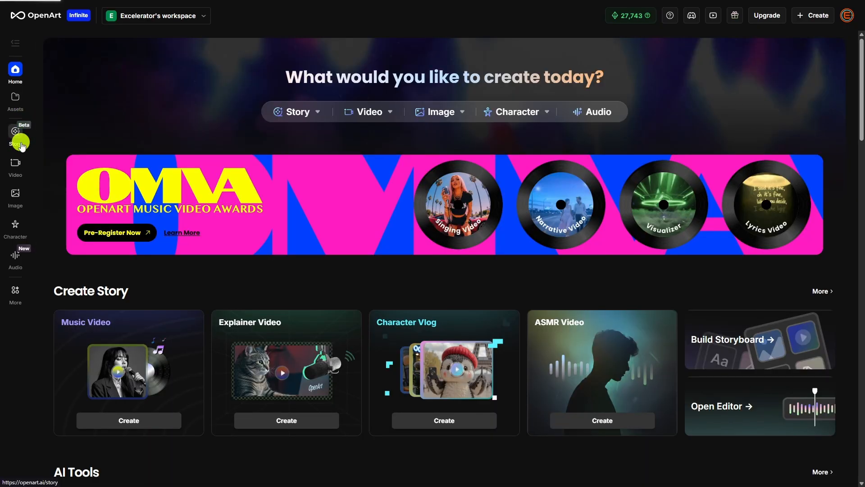
Open Pulse Of The Neon Night from My Story and pause its 0:39 preview.
{"action": "left_click", "coordinate": [15, 137]}
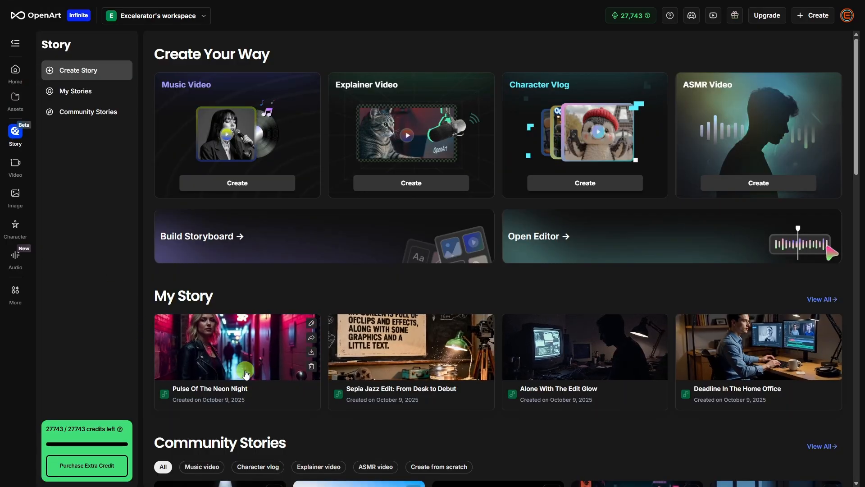
{"action": "left_click", "coordinate": [237, 347]}
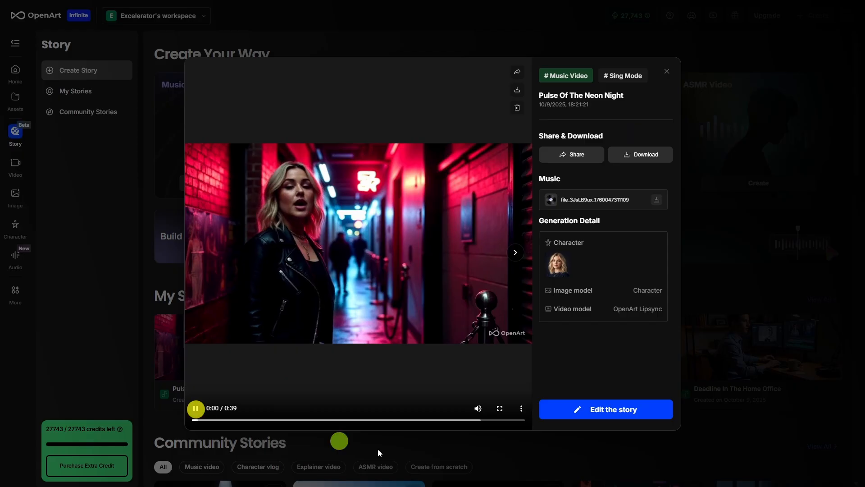
{"action": "left_click", "coordinate": [498, 408]}
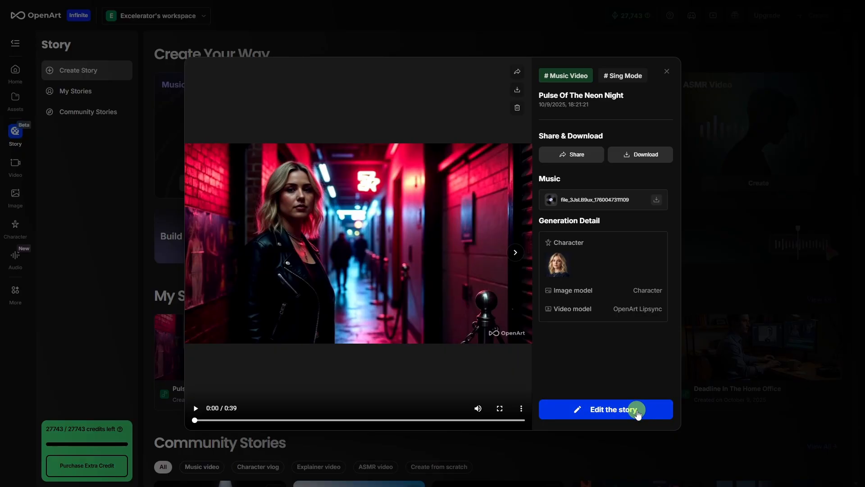
Open the Pulse Of The Neon Night storyboard editor and scroll through the shot prompts.
{"action": "left_click", "coordinate": [605, 410]}
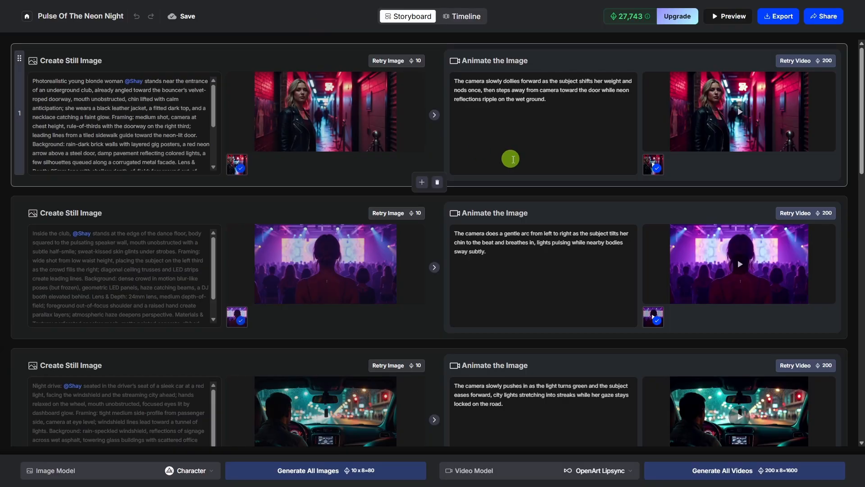
{"action": "scroll", "scroll_direction": "down", "scroll_amount": 3}
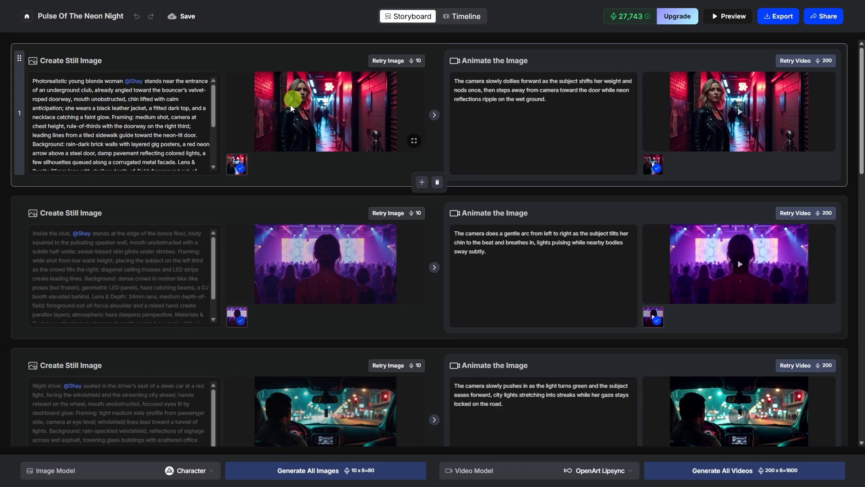
{"action": "mouse_move", "coordinate": [501, 114]}
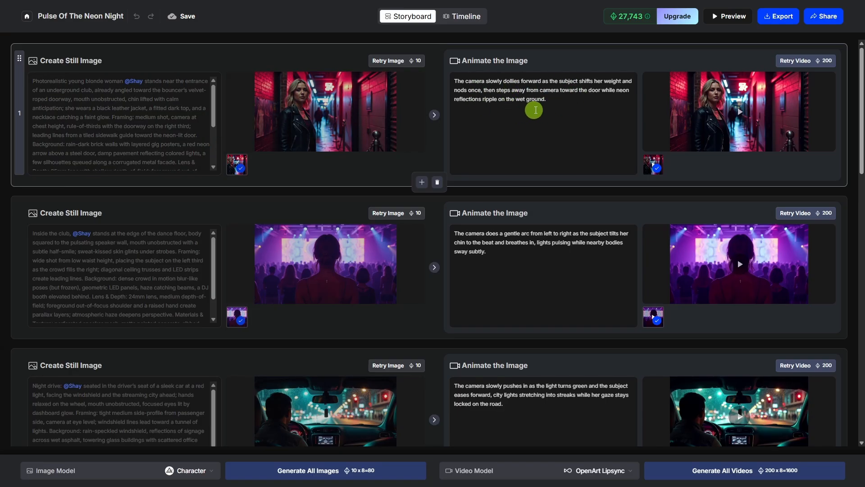
{"action": "mouse_move", "coordinate": [770, 131]}
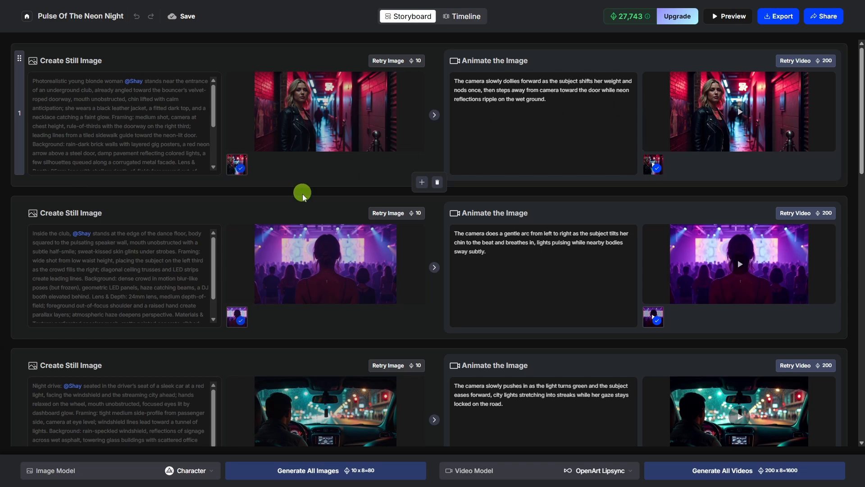
{"action": "scroll", "scroll_direction": "down", "scroll_amount": 3}
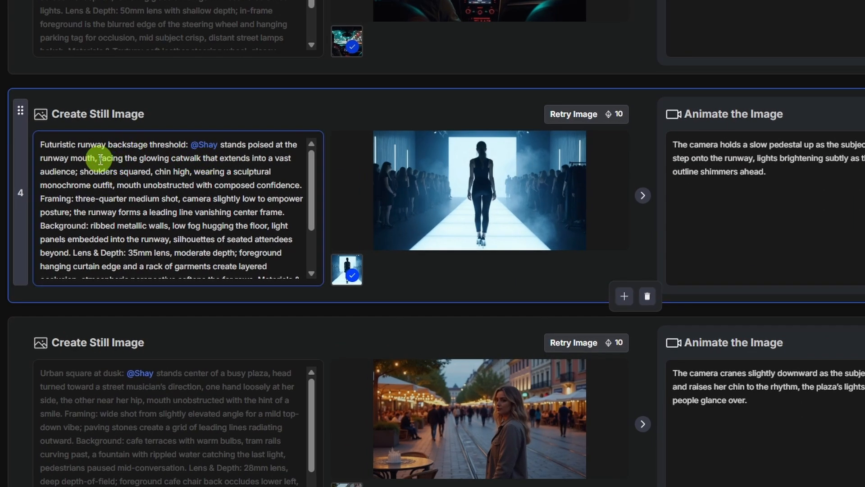
Edit shot 4's prompt to face the camera, retry the image, and select it.
{"action": "double_click", "coordinate": [111, 158]}
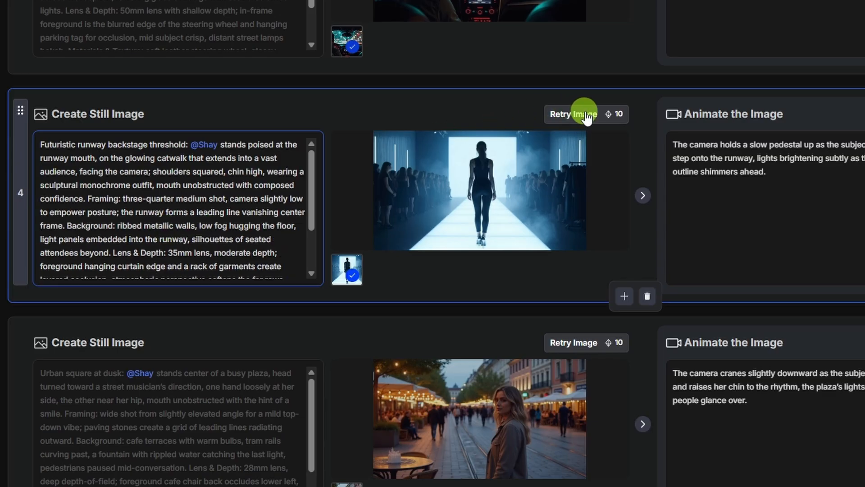
{"action": "left_click", "coordinate": [572, 113]}
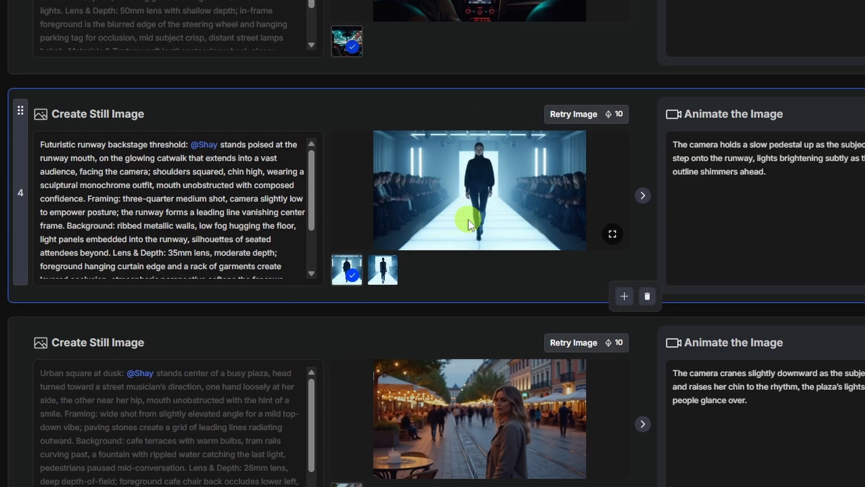
{"action": "left_click", "coordinate": [382, 270]}
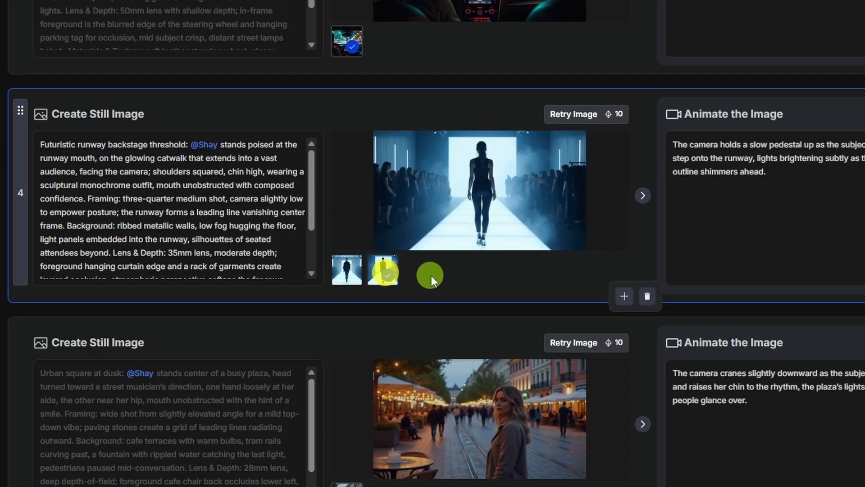
{"action": "left_click", "coordinate": [346, 270]}
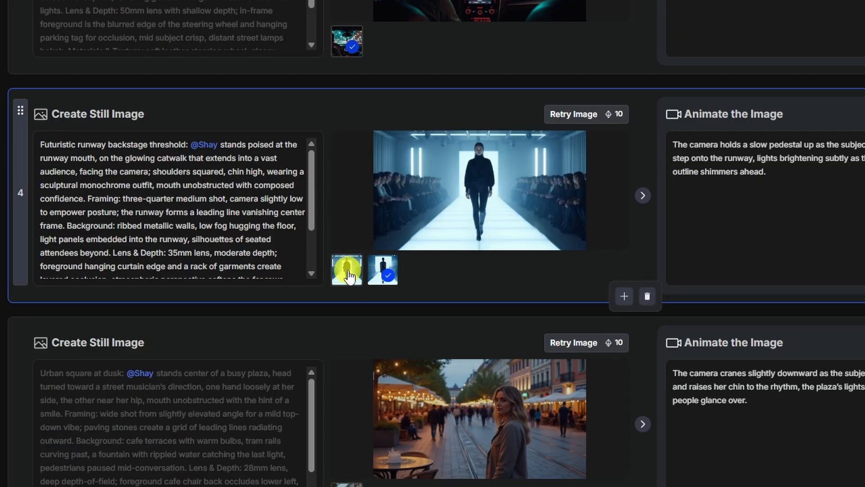
{"action": "left_click", "coordinate": [347, 270]}
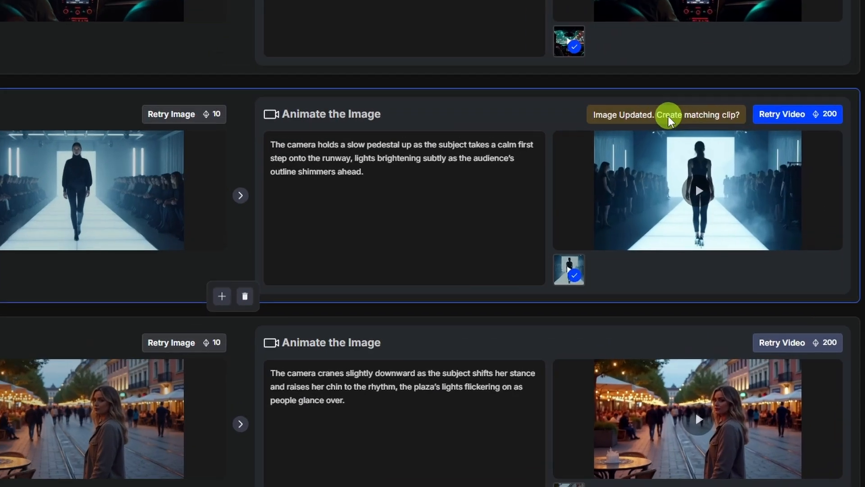
{"action": "mouse_move", "coordinate": [624, 120]}
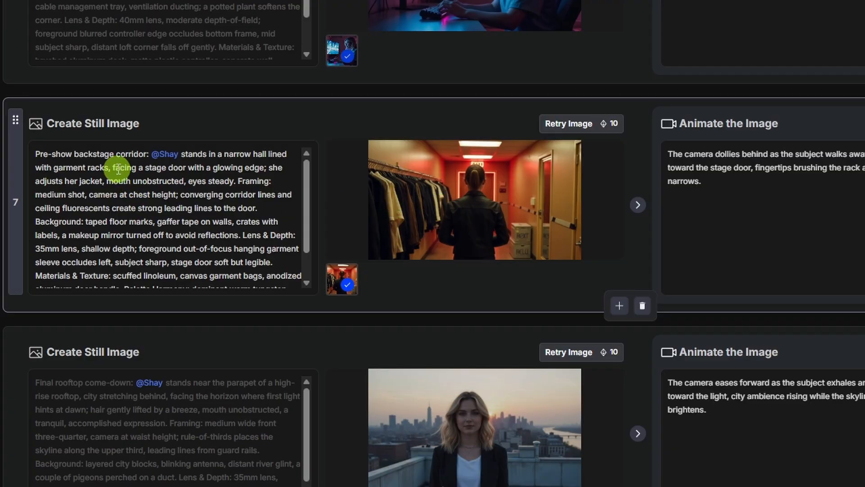
{"action": "mouse_move", "coordinate": [109, 168]}
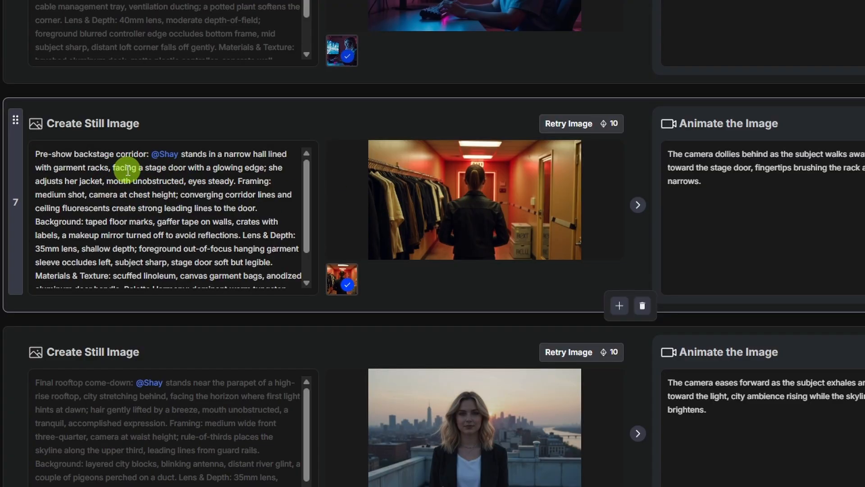
Edit shot 7's prompt to 'near a stage door', regenerate the image twice, and retry its video.
{"action": "double_click", "coordinate": [126, 167]}
{"action": "type", "text": "near"}
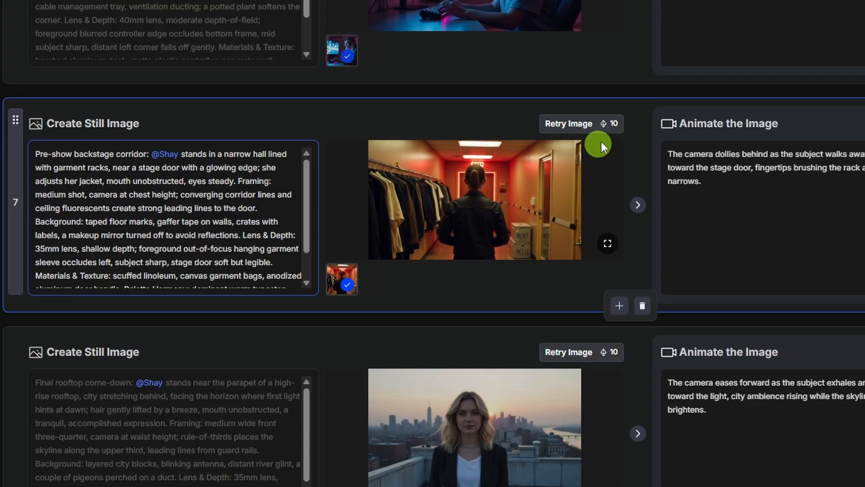
{"action": "left_click", "coordinate": [569, 123]}
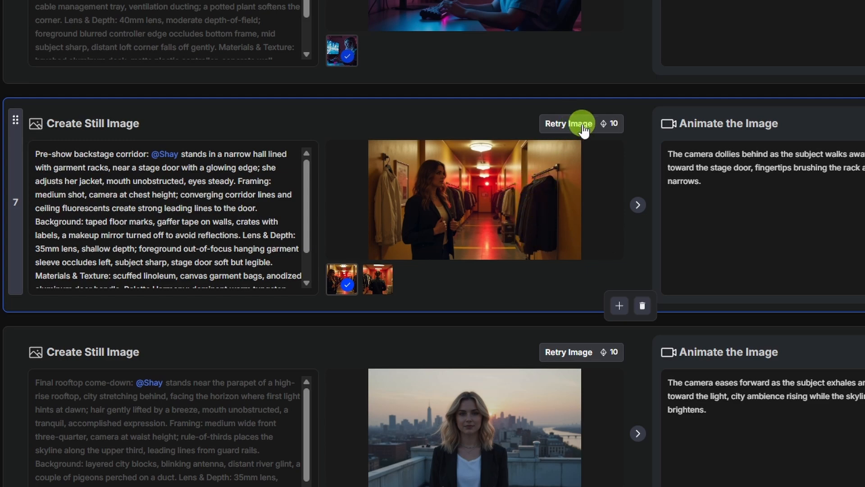
{"action": "left_click", "coordinate": [568, 123]}
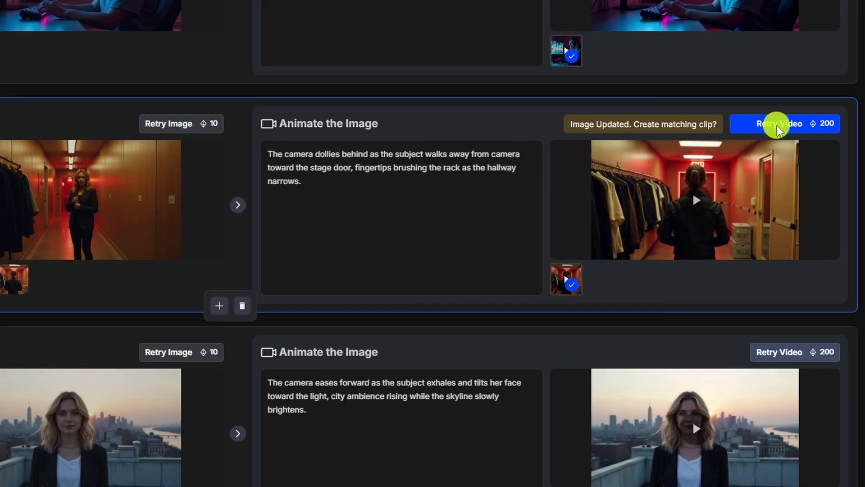
{"action": "left_click", "coordinate": [779, 123]}
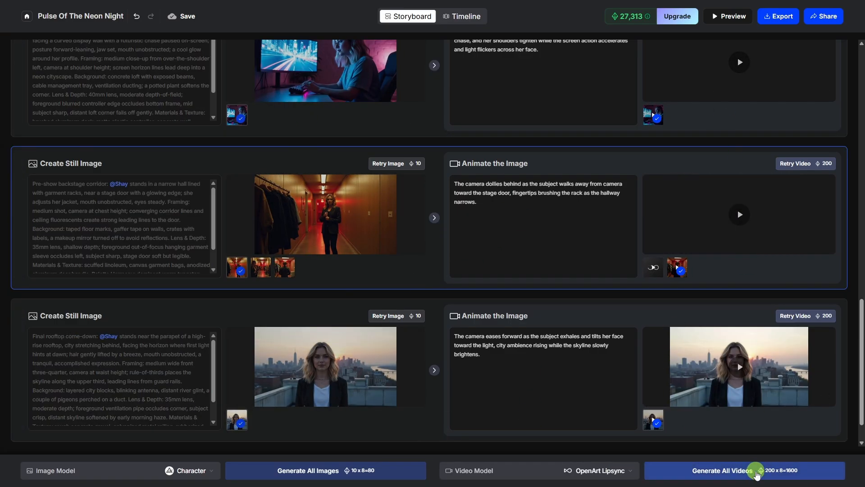
Enable Remove Watermark in the music video's Export menu.
{"action": "scroll", "scroll_direction": "down", "scroll_amount": 3}
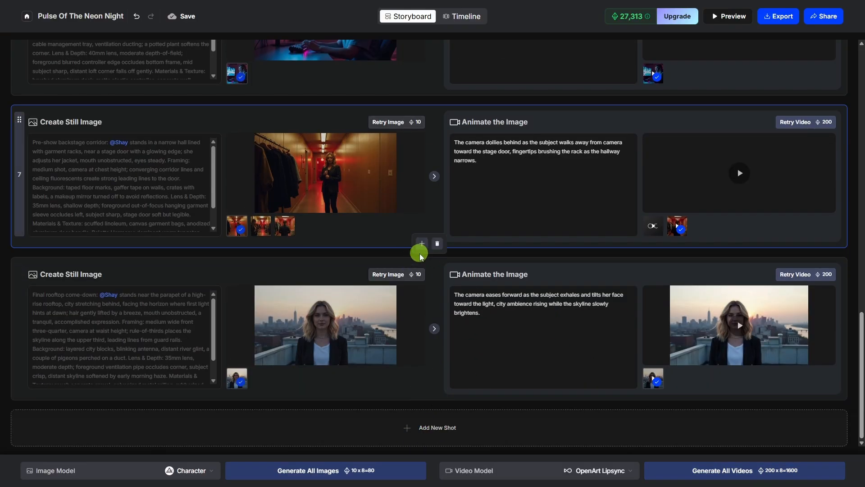
{"action": "mouse_move", "coordinate": [428, 122]}
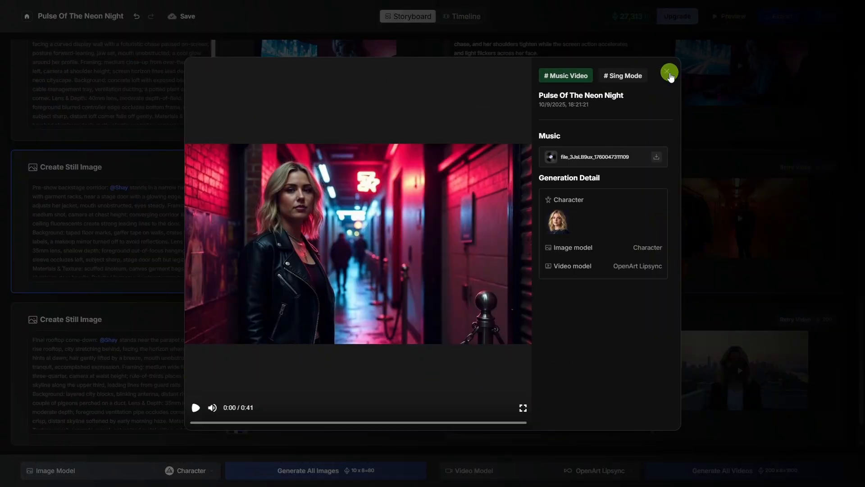
{"action": "left_click", "coordinate": [668, 72]}
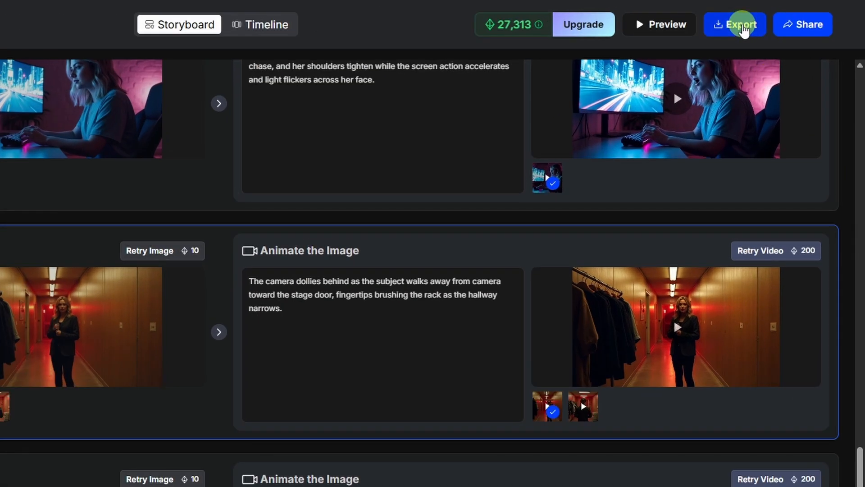
{"action": "left_click", "coordinate": [735, 24]}
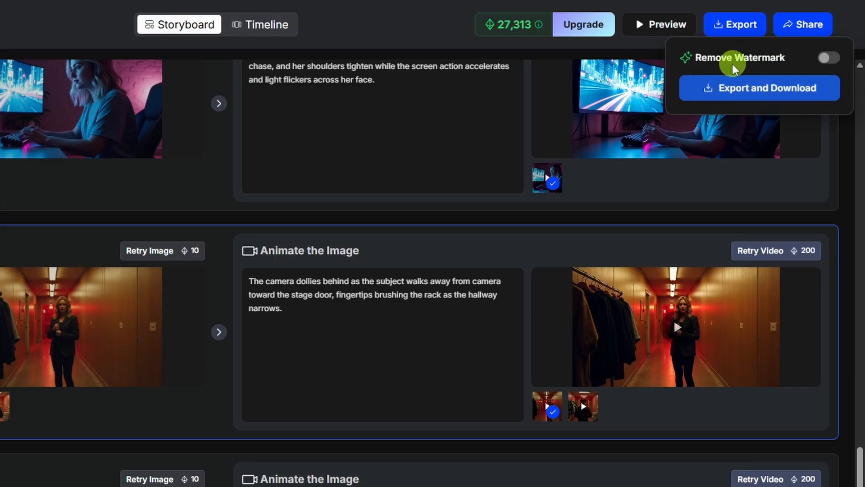
{"action": "left_click", "coordinate": [827, 58]}
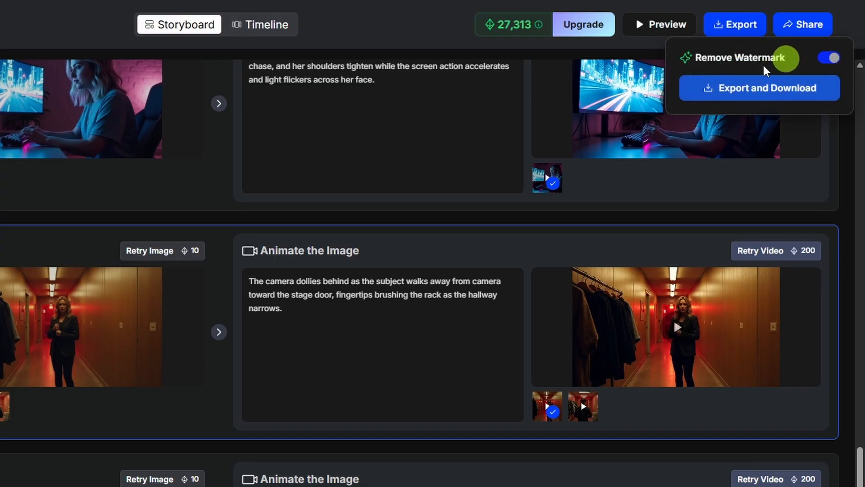
{"action": "mouse_move", "coordinate": [745, 25]}
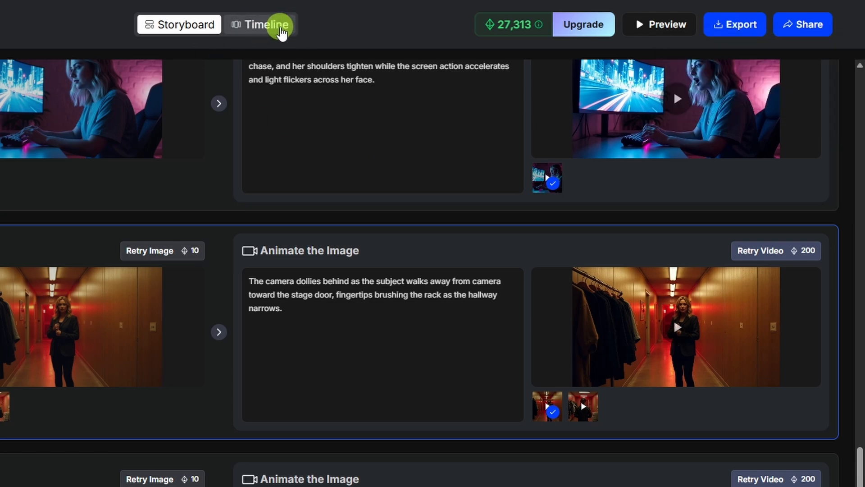
Open the timeline editor and browse the Music, Voiceover and Captions tabs.
{"action": "left_click", "coordinate": [265, 24]}
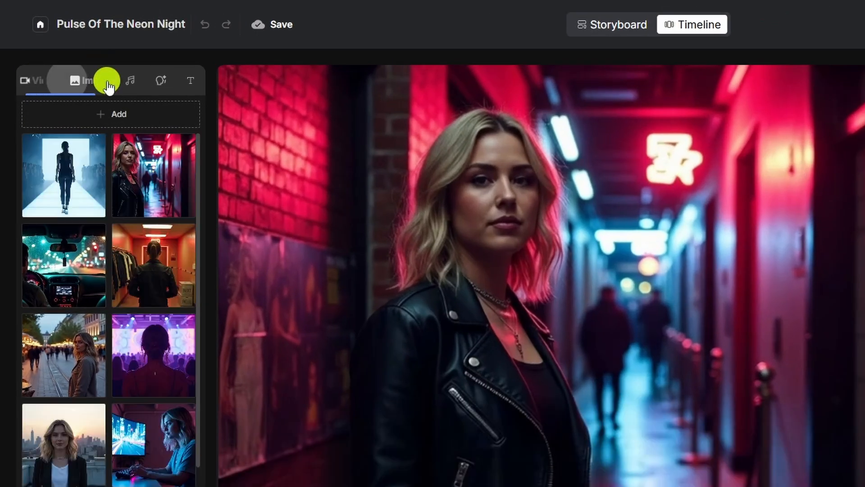
{"action": "left_click", "coordinate": [111, 81]}
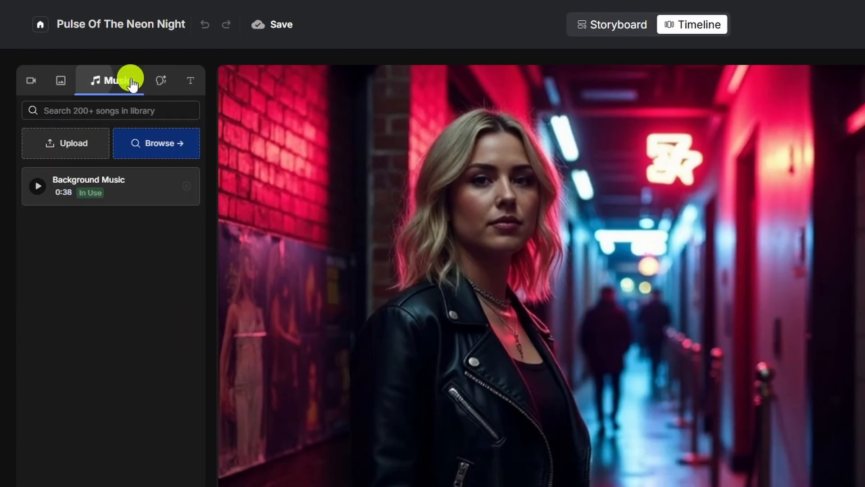
{"action": "left_click", "coordinate": [160, 80]}
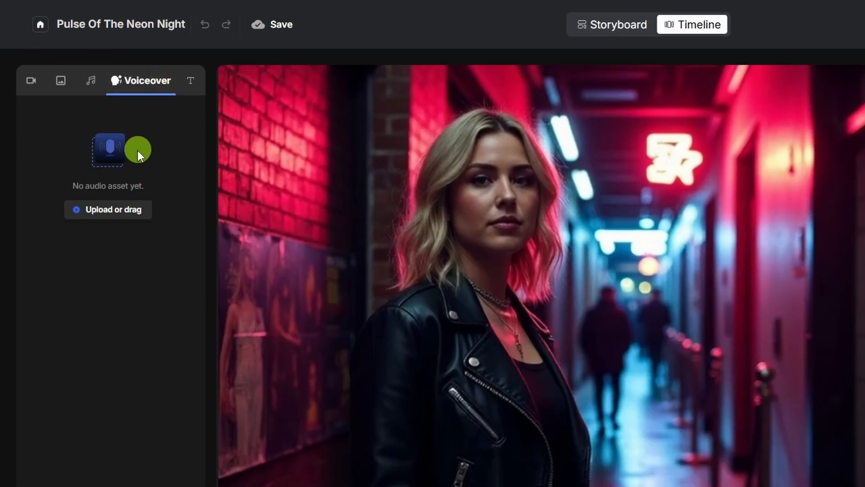
{"action": "mouse_move", "coordinate": [174, 105]}
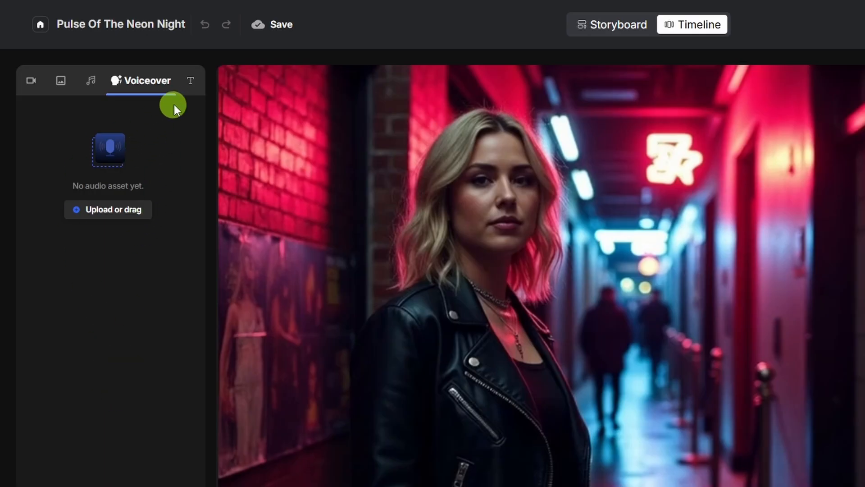
{"action": "left_click", "coordinate": [190, 80]}
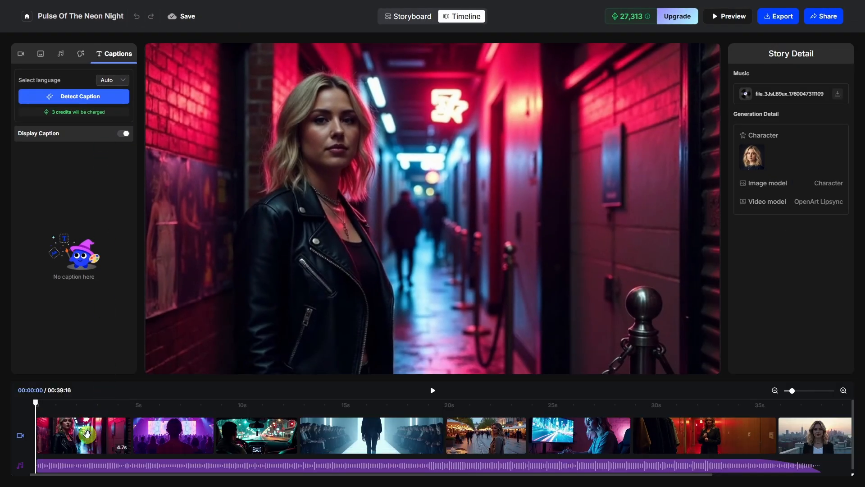
{"action": "left_click", "coordinate": [83, 435]}
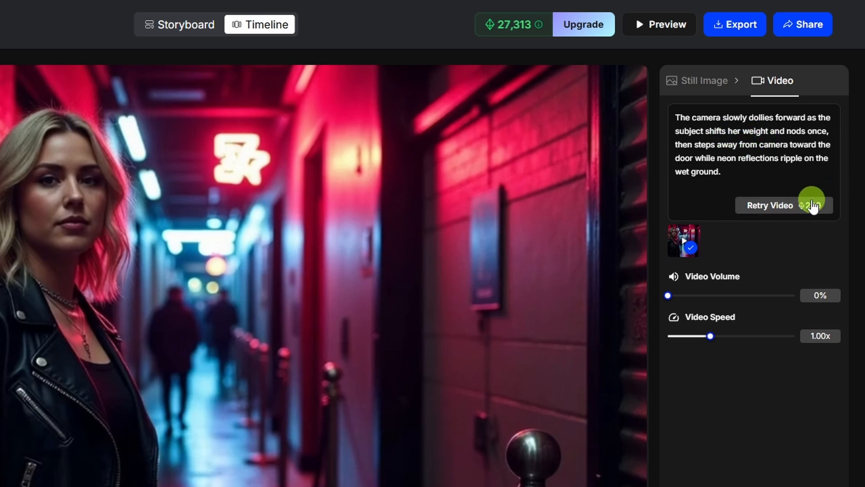
{"action": "left_click", "coordinate": [266, 25]}
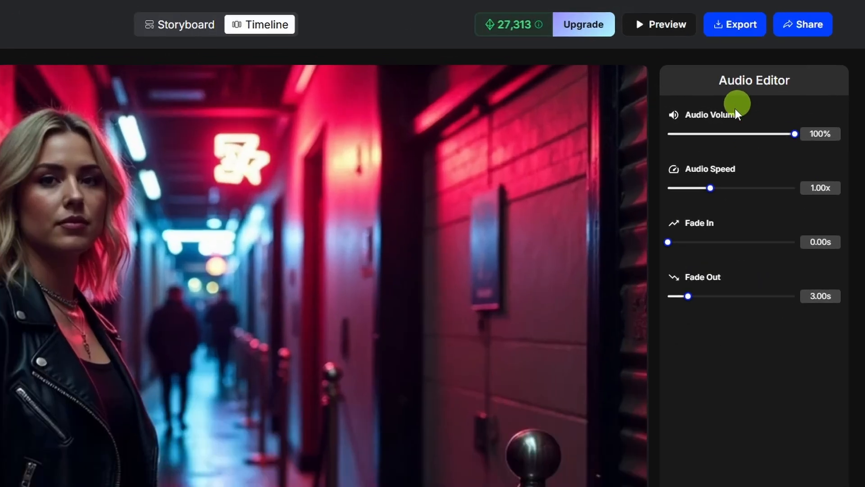
{"action": "mouse_move", "coordinate": [728, 188]}
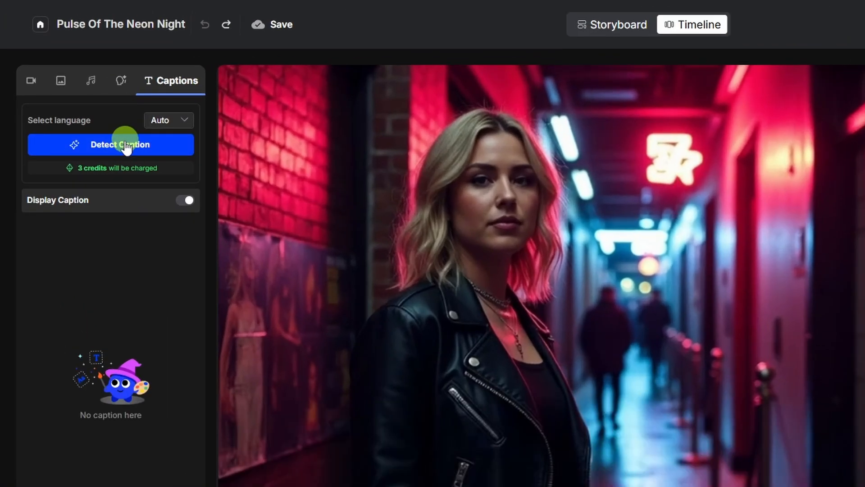
Auto-detect lyric captions, toggle Display Caption on then off, and return to storyboard view.
{"action": "left_click", "coordinate": [111, 145]}
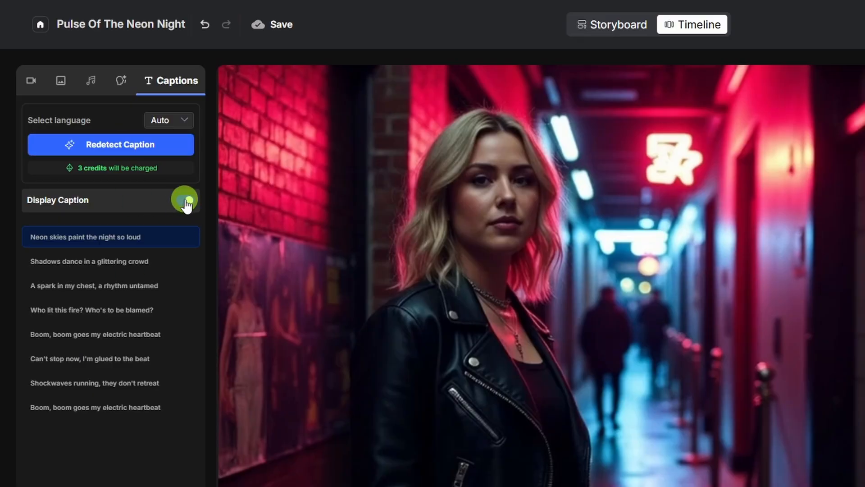
{"action": "left_click", "coordinate": [184, 200]}
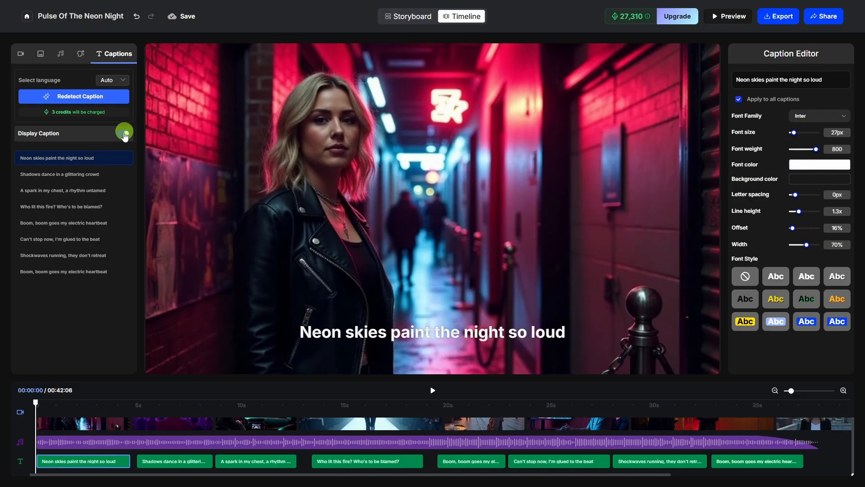
{"action": "left_click", "coordinate": [122, 133]}
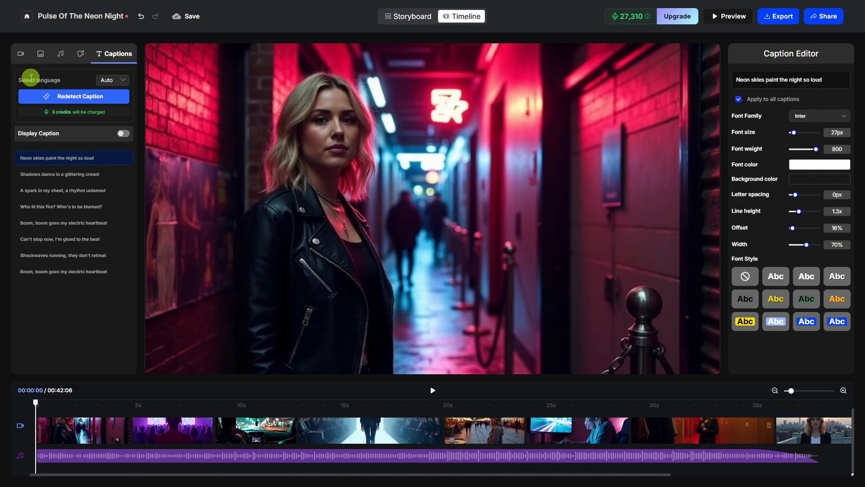
{"action": "left_click", "coordinate": [21, 54]}
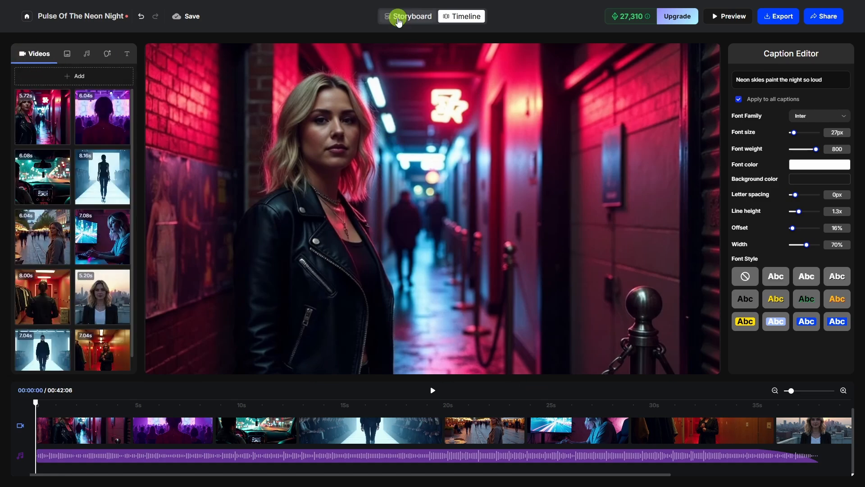
{"action": "left_click", "coordinate": [411, 16]}
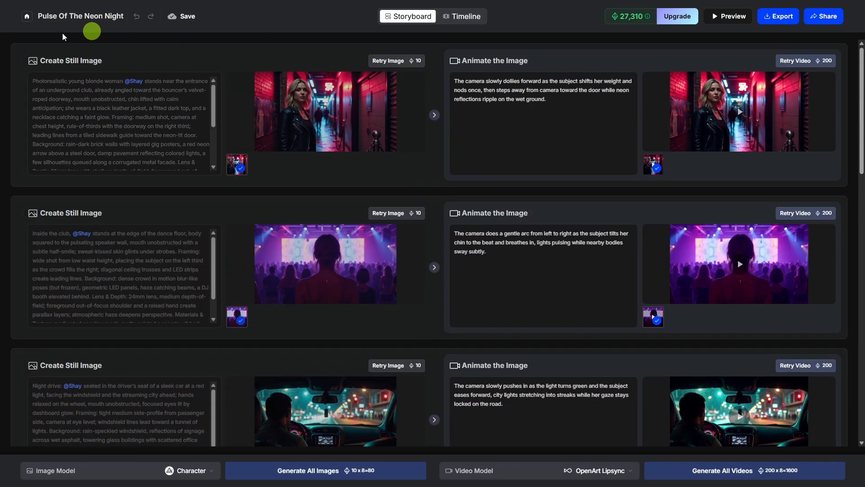
Create a Narrative Video music video from Home and confirm the full 0:38 song segment.
{"action": "left_click", "coordinate": [26, 15]}
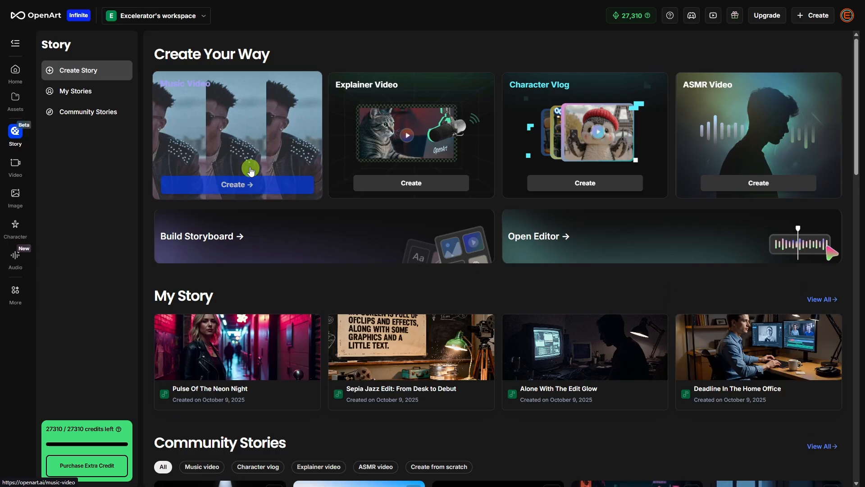
{"action": "left_click", "coordinate": [236, 184]}
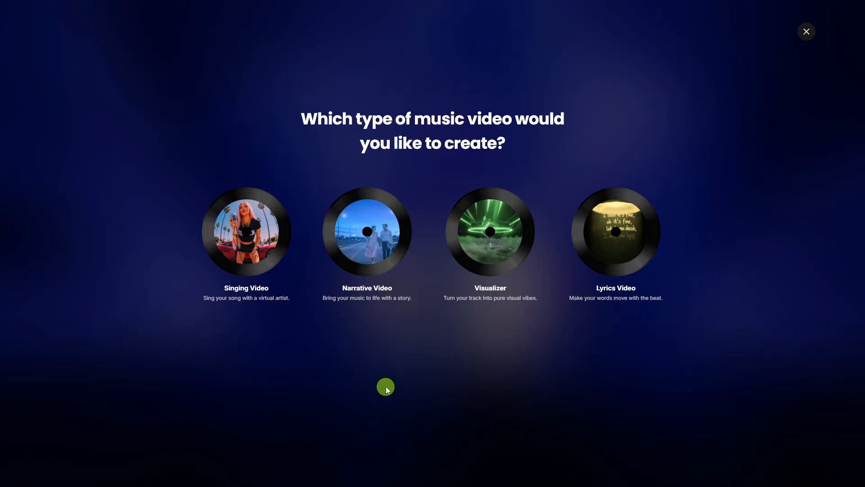
{"action": "left_click", "coordinate": [366, 232]}
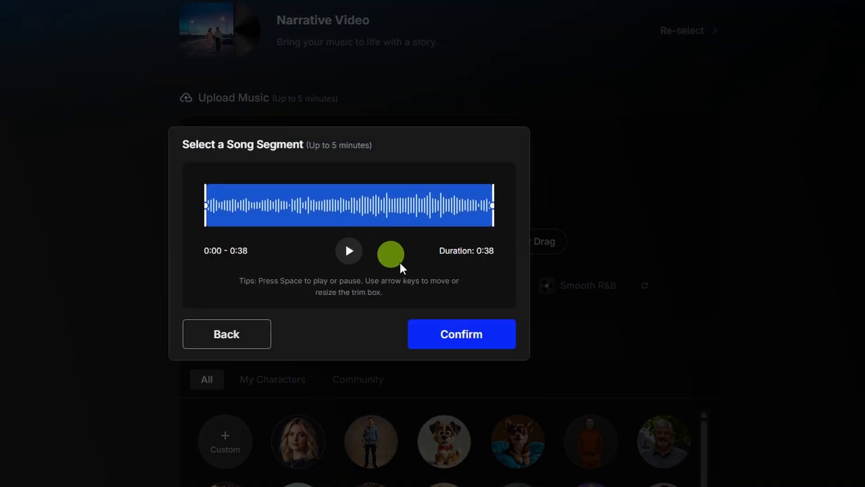
{"action": "left_click", "coordinate": [461, 334]}
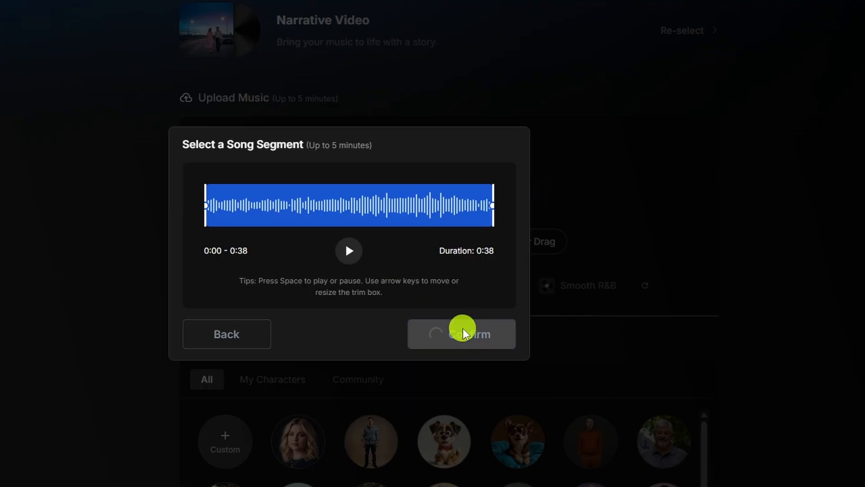
Cast Shay as the narrative video's actor through the Custom character option.
{"action": "left_click", "coordinate": [460, 333]}
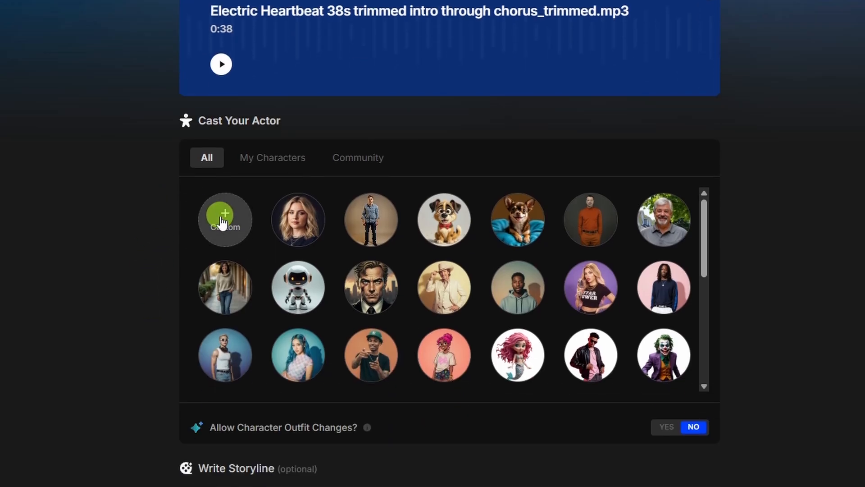
{"action": "left_click", "coordinate": [224, 219]}
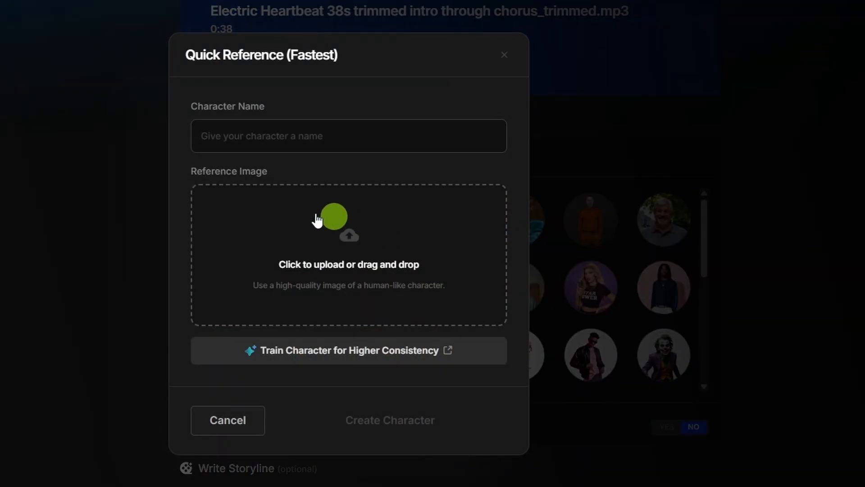
{"action": "mouse_move", "coordinate": [455, 350]}
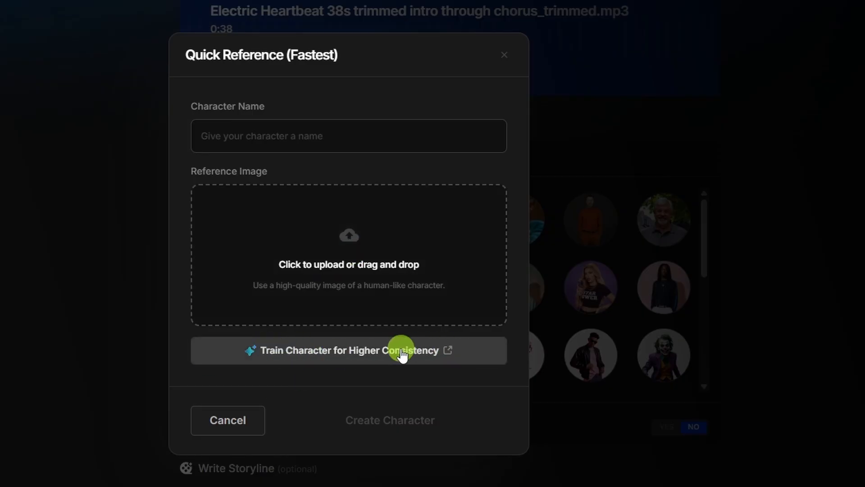
{"action": "mouse_move", "coordinate": [389, 420]}
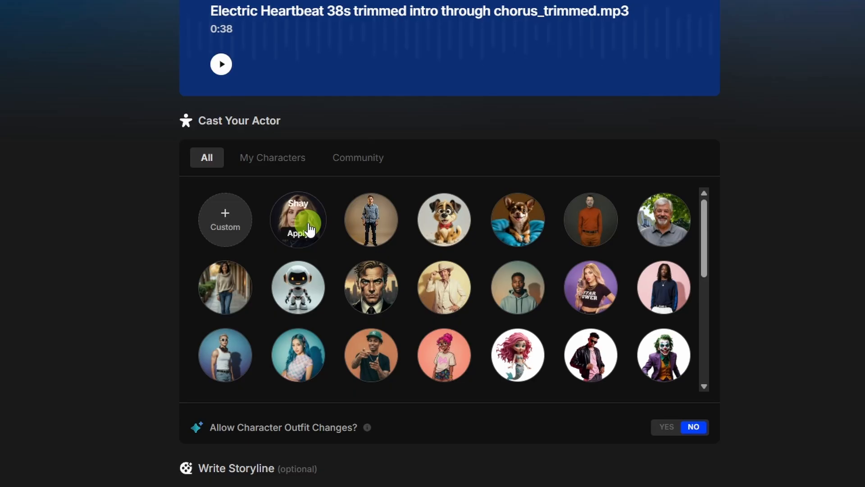
{"action": "mouse_move", "coordinate": [298, 287]}
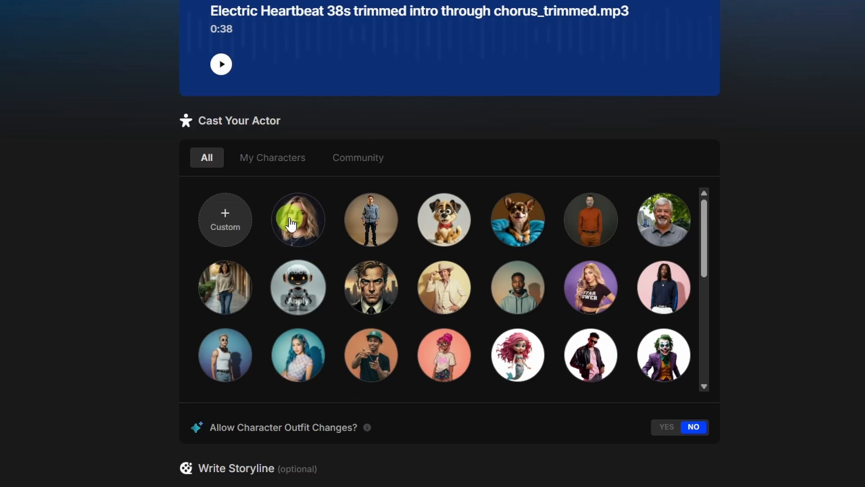
{"action": "left_click", "coordinate": [297, 219]}
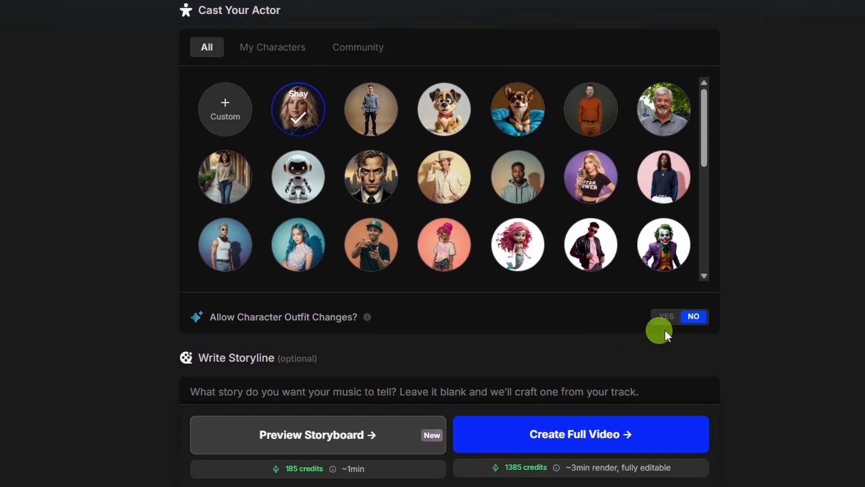
Allow outfit changes, leaving storyline blank, one-take off and 16:9 selected.
{"action": "left_click", "coordinate": [666, 316]}
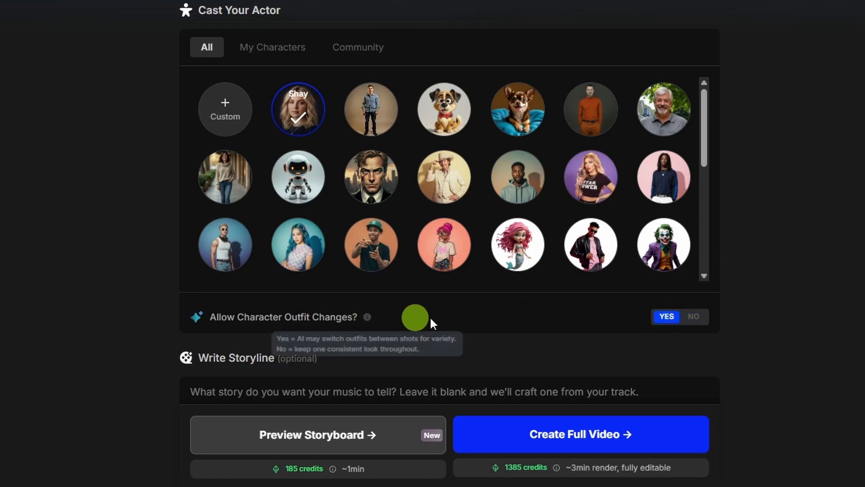
{"action": "mouse_move", "coordinate": [456, 322]}
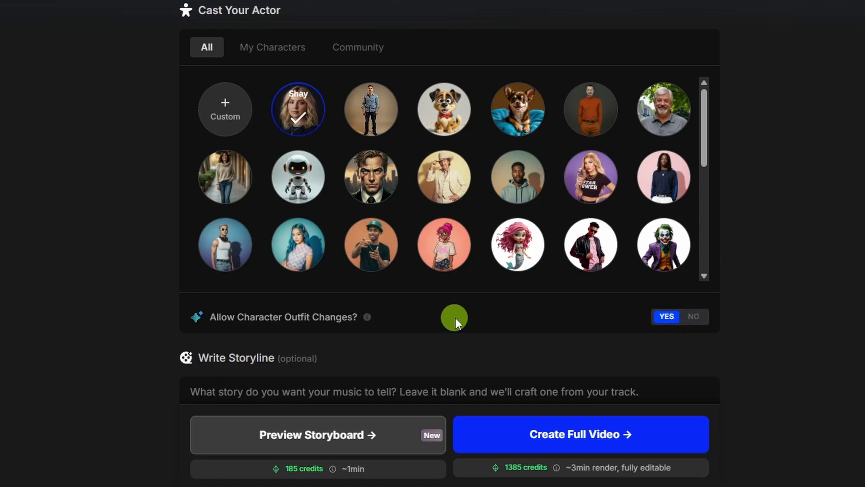
{"action": "scroll", "scroll_direction": "down", "scroll_amount": 3}
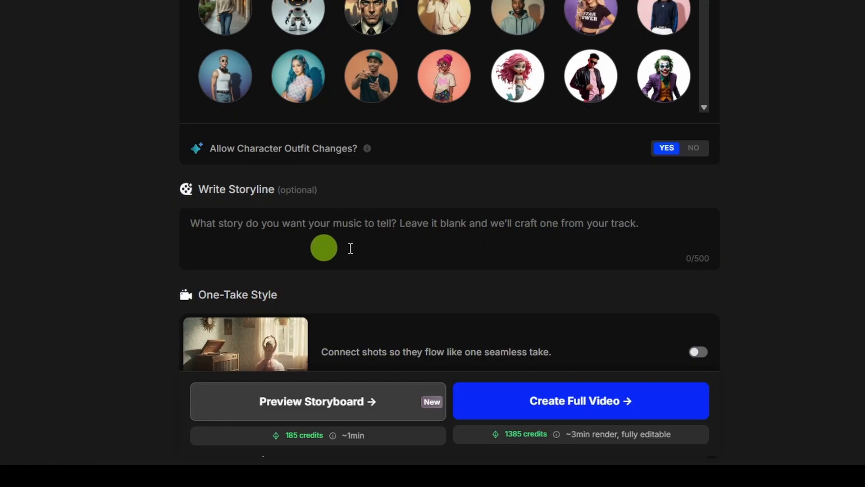
{"action": "mouse_move", "coordinate": [698, 256]}
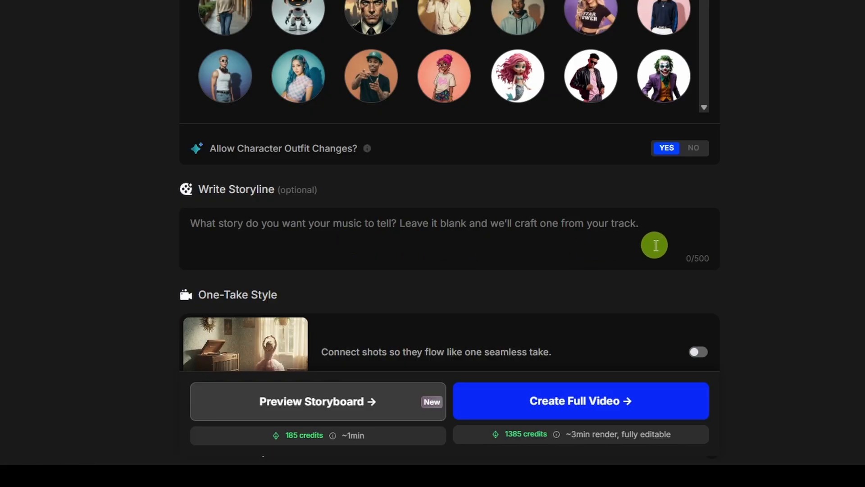
{"action": "scroll", "scroll_direction": "down", "scroll_amount": 3}
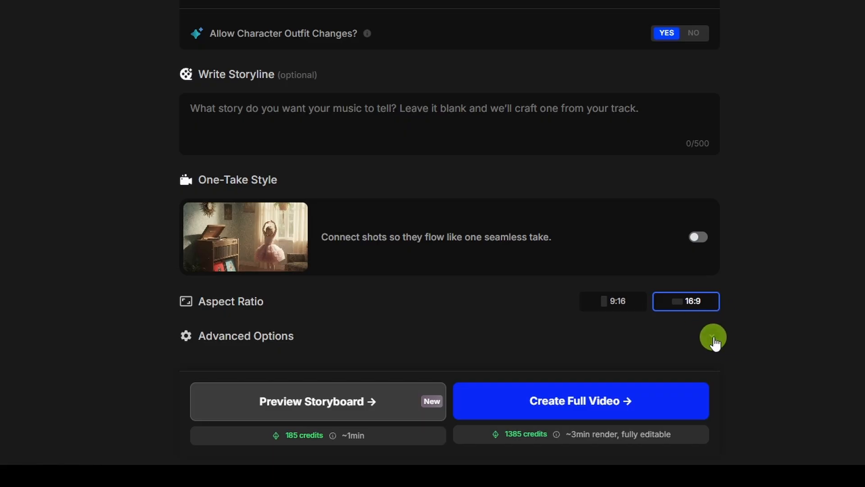
Expand the Advanced Options of the narrative video setup.
{"action": "left_click", "coordinate": [712, 337]}
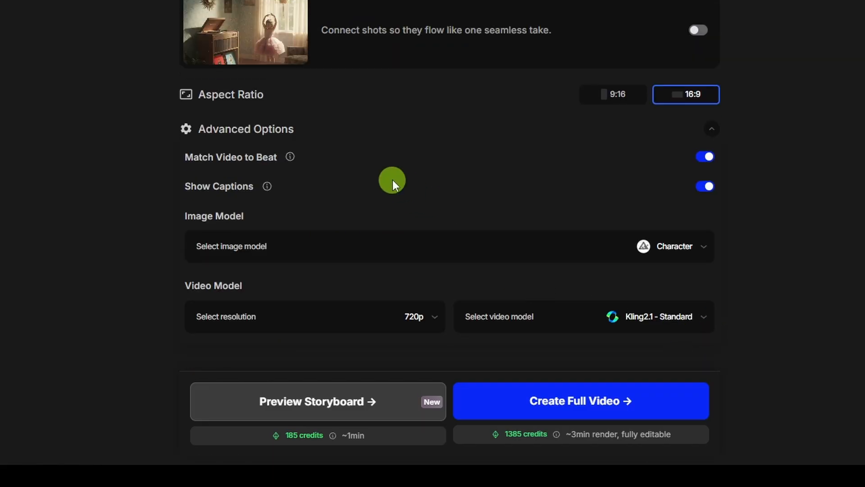
{"action": "mouse_move", "coordinate": [289, 157]}
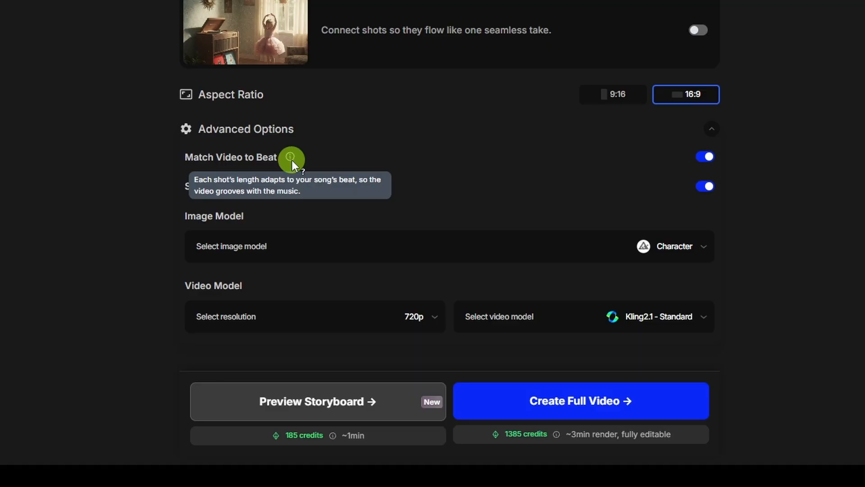
{"action": "mouse_move", "coordinate": [297, 190]}
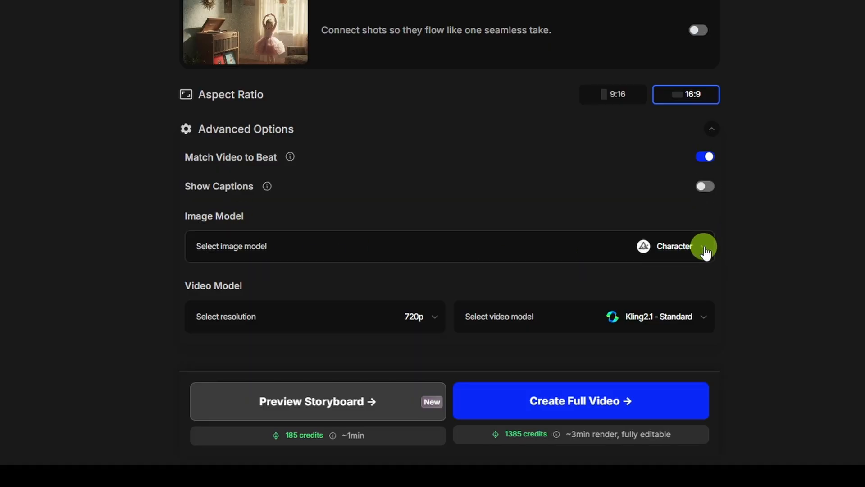
{"action": "mouse_move", "coordinate": [559, 329]}
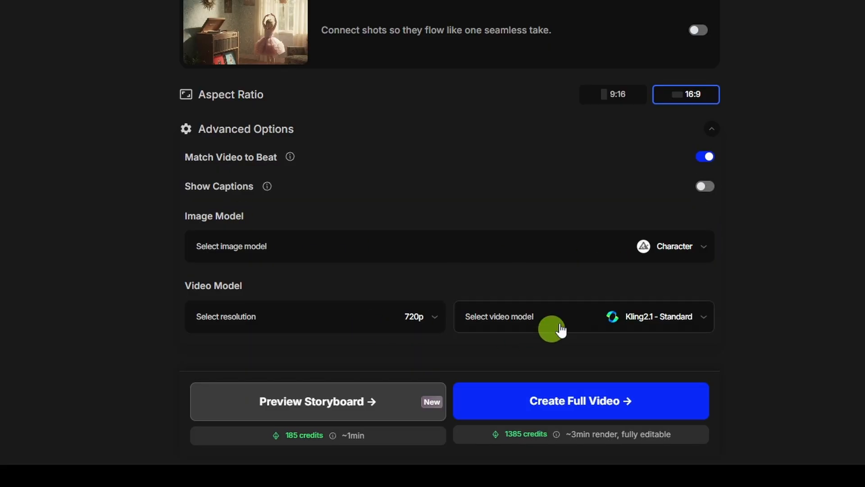
{"action": "mouse_move", "coordinate": [568, 316]}
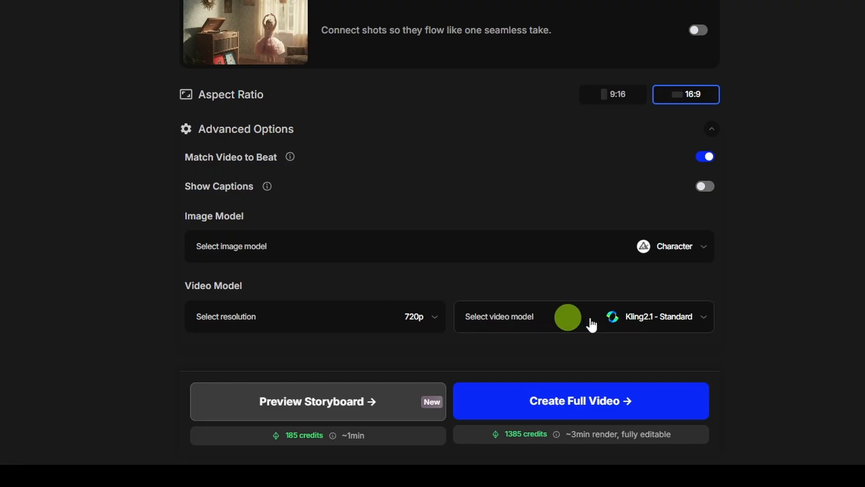
{"action": "mouse_move", "coordinate": [472, 436]}
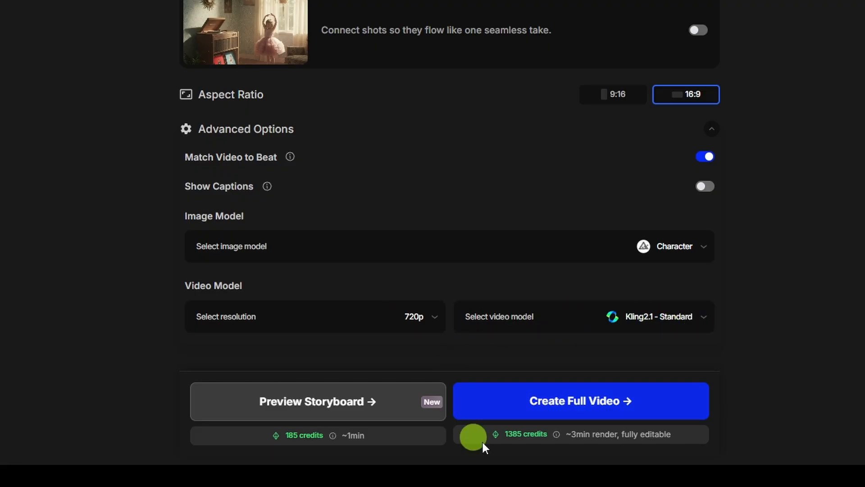
{"action": "mouse_move", "coordinate": [519, 442]}
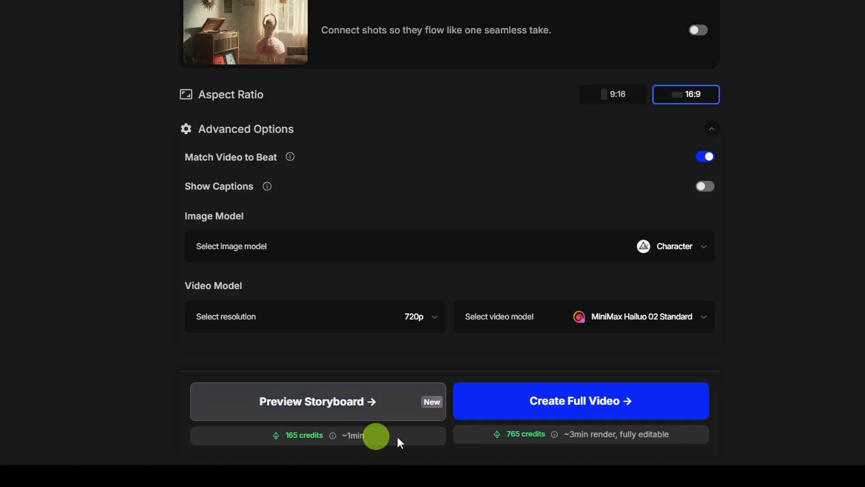
{"action": "mouse_move", "coordinate": [393, 411]}
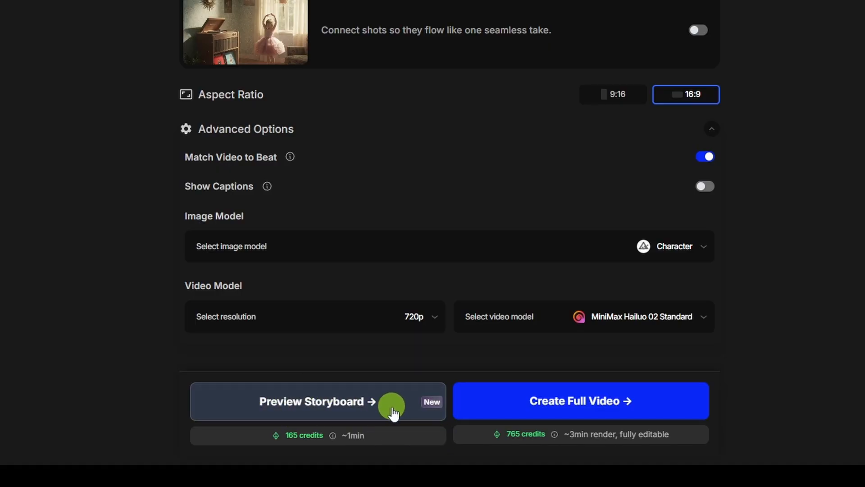
{"action": "mouse_move", "coordinate": [386, 410]}
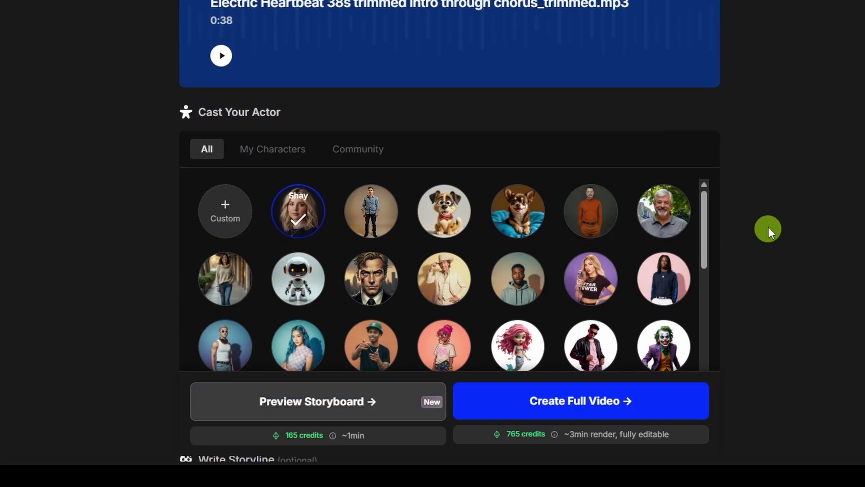
Scroll down the OpenArt page.
{"action": "scroll", "scroll_direction": "down", "scroll_amount": 3}
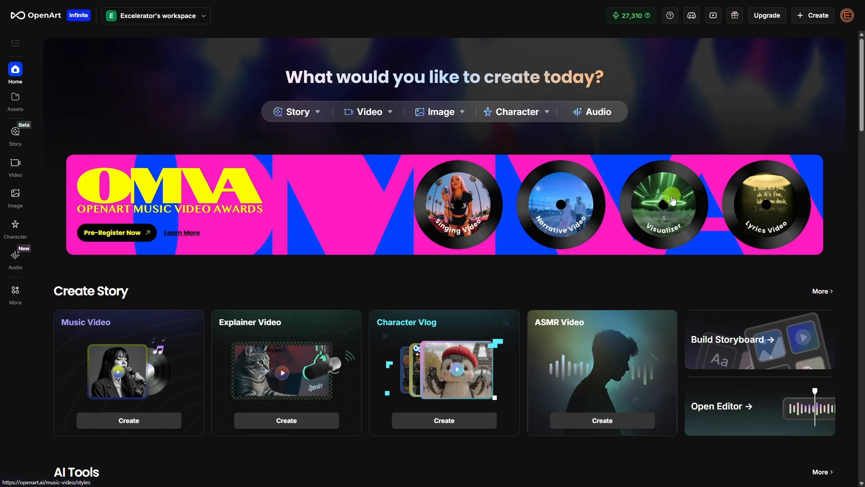
Start a Visualizer video with the full 0:38 song and explore the custom visual style option.
{"action": "left_click", "coordinate": [664, 205]}
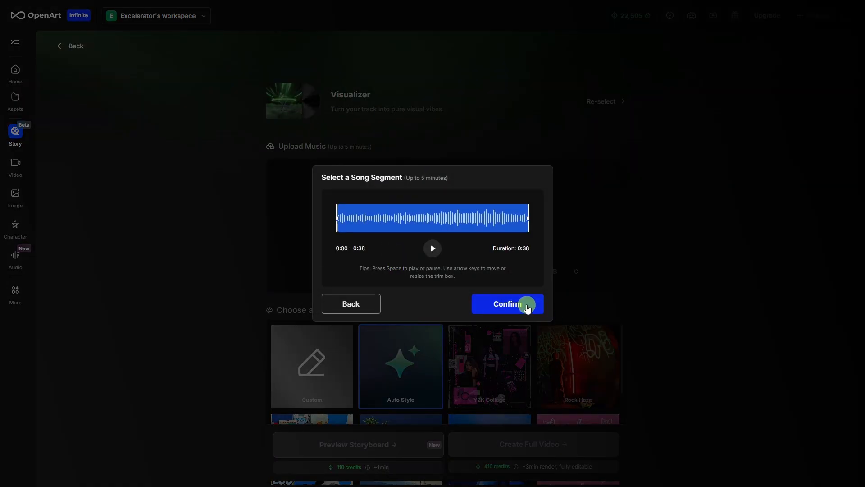
{"action": "left_click", "coordinate": [506, 303]}
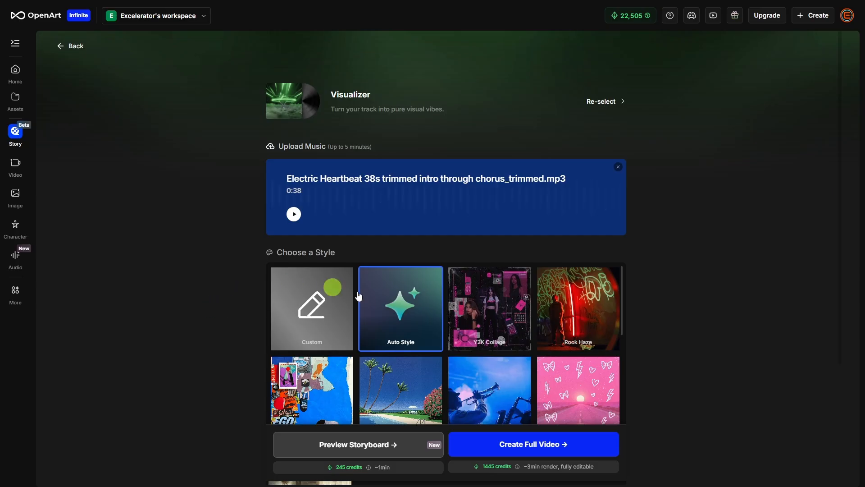
{"action": "scroll", "scroll_direction": "down", "scroll_amount": 3}
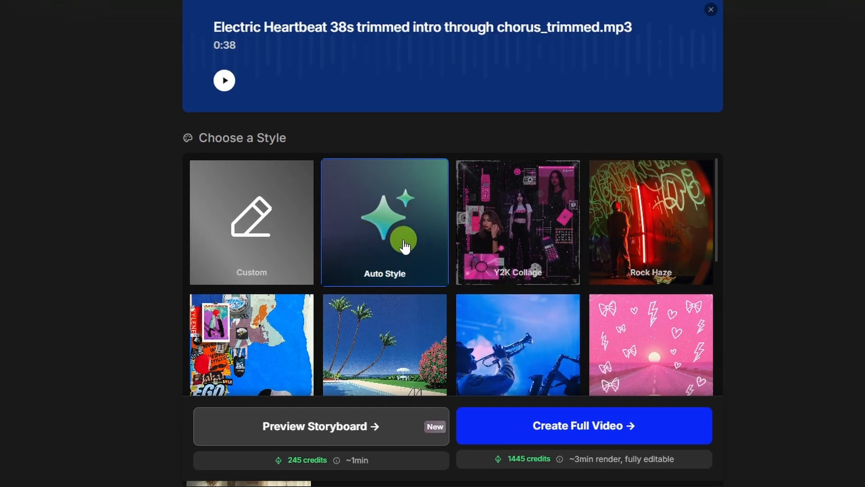
{"action": "mouse_move", "coordinate": [268, 243]}
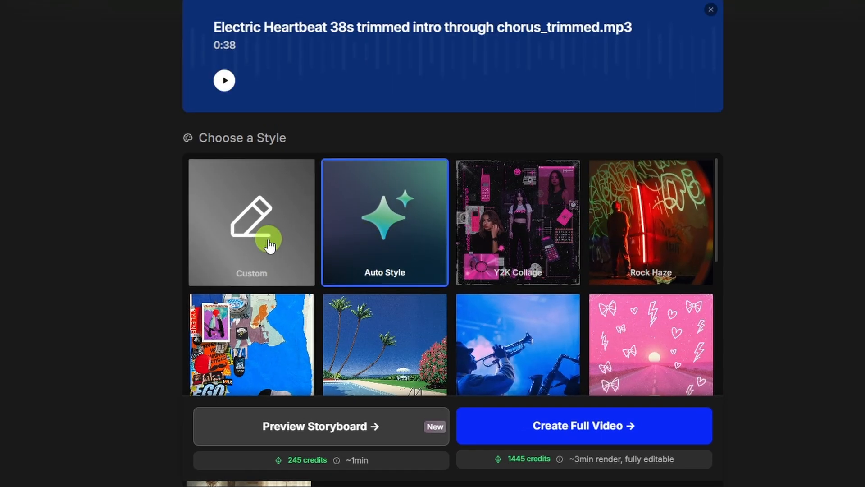
{"action": "left_click", "coordinate": [251, 222]}
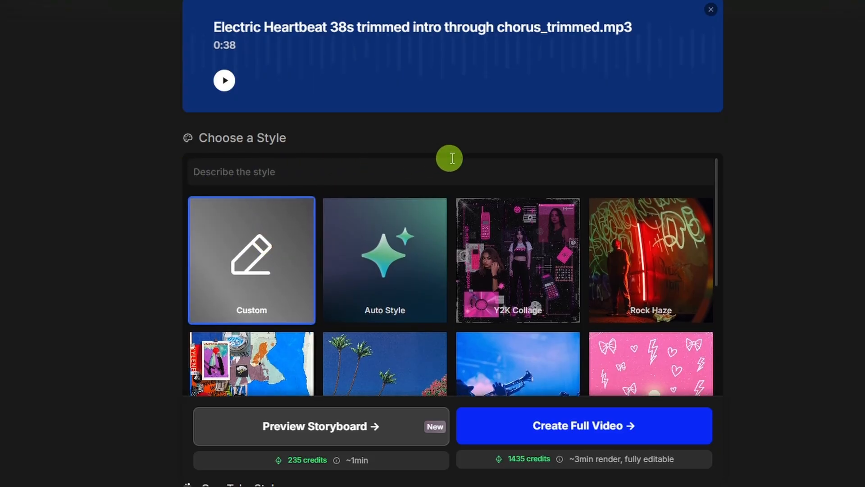
{"action": "scroll", "scroll_direction": "down", "scroll_amount": 3}
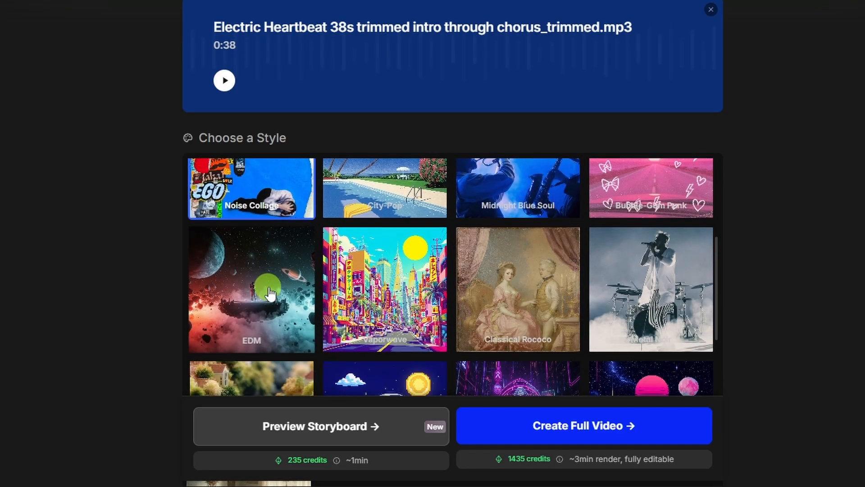
{"action": "scroll", "scroll_direction": "down", "scroll_amount": 3}
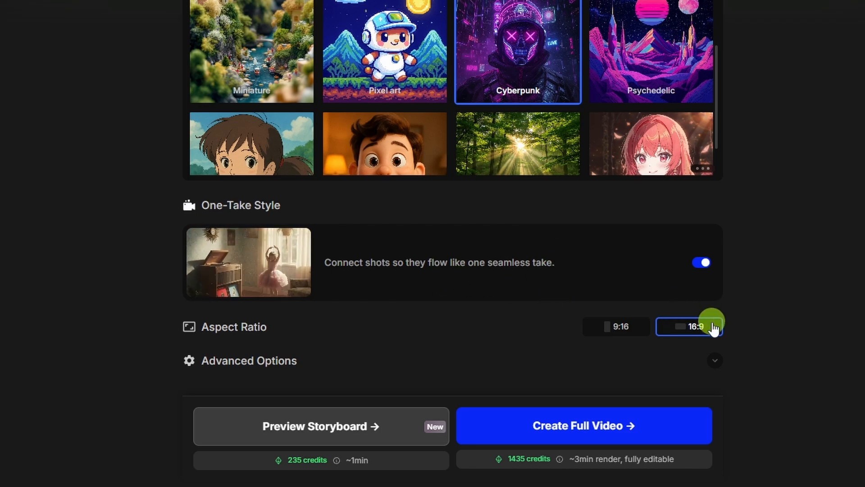
Switch off Show Captions in Advanced Options, keeping Flux Kontext as the image model.
{"action": "left_click", "coordinate": [714, 360]}
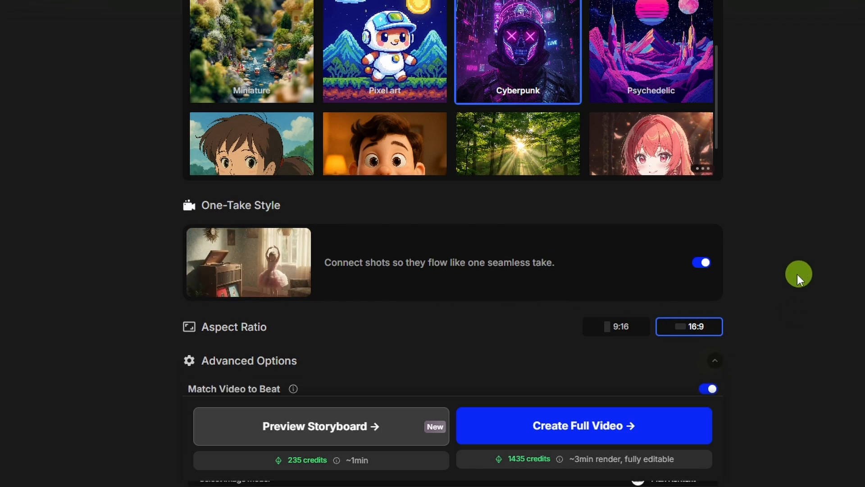
{"action": "scroll", "scroll_direction": "down", "scroll_amount": 3}
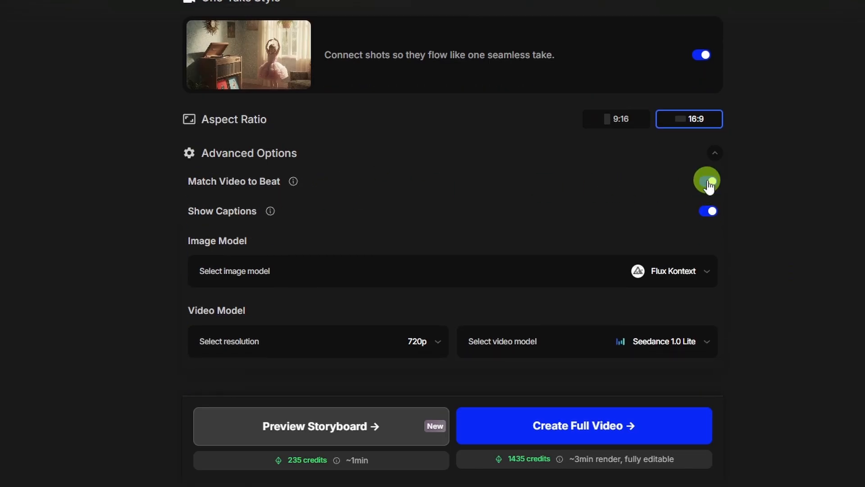
{"action": "left_click", "coordinate": [707, 181]}
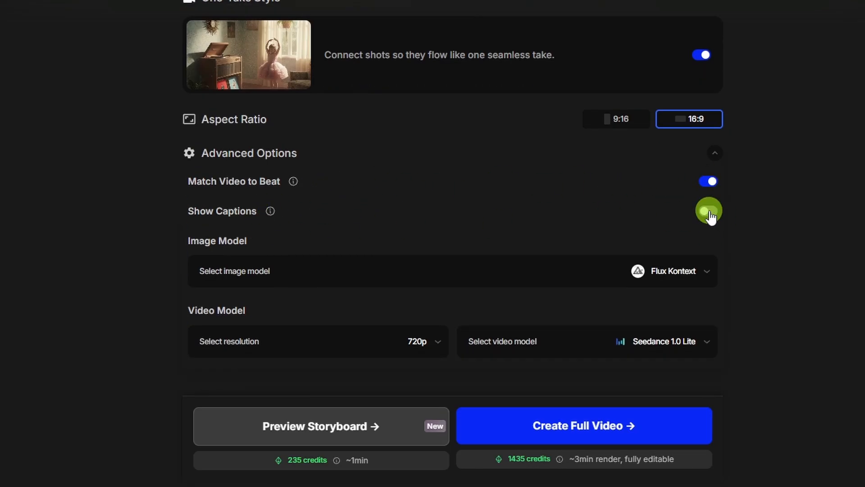
{"action": "left_click", "coordinate": [708, 211]}
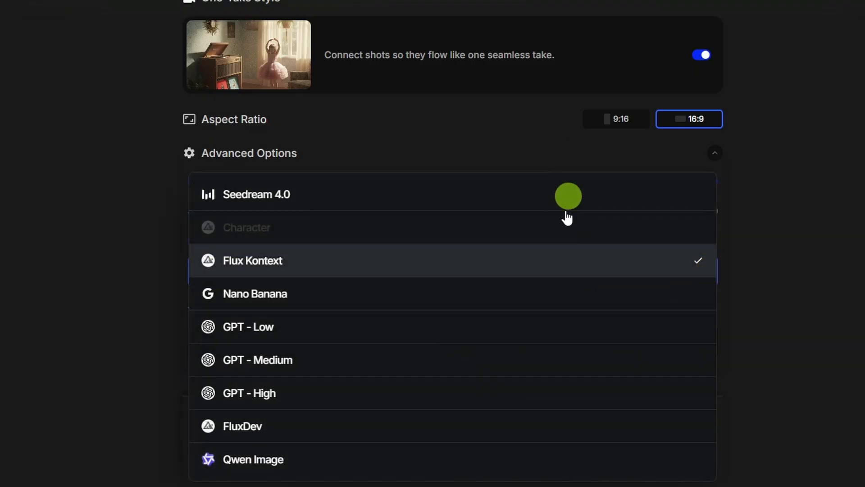
{"action": "left_click", "coordinate": [252, 260]}
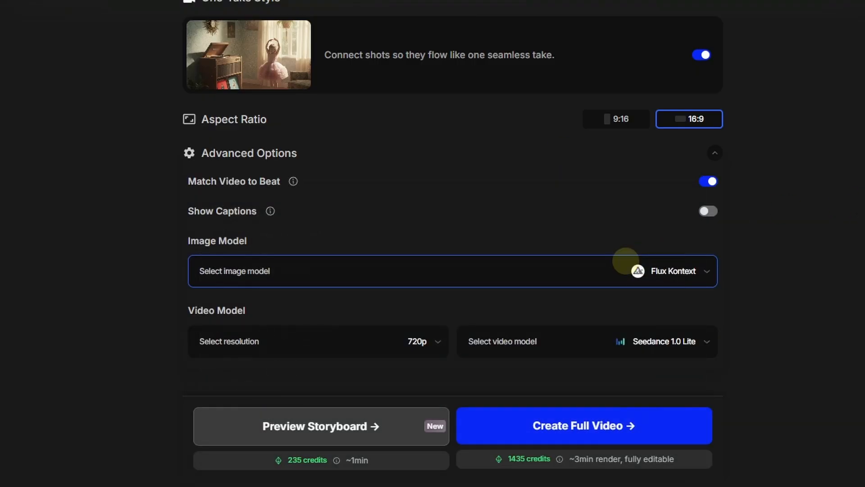
{"action": "left_click", "coordinate": [587, 341]}
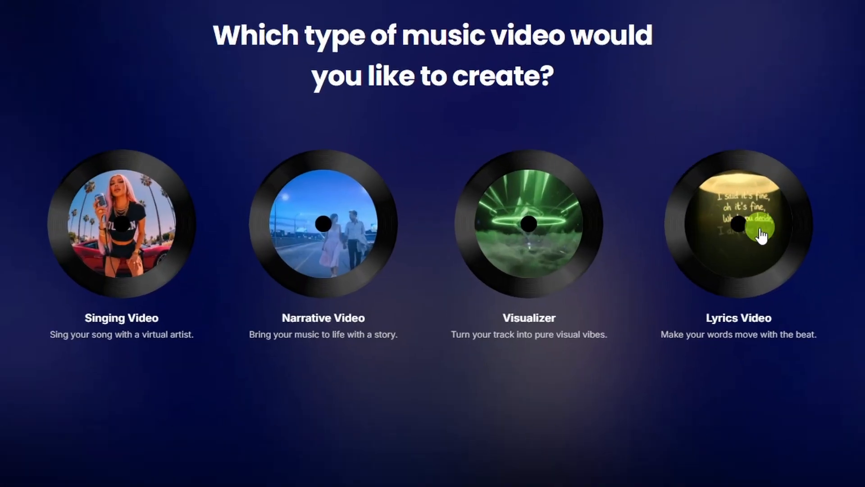
Start a Lyrics Video with the full 38-second song segment and animation enabled.
{"action": "left_click", "coordinate": [739, 227]}
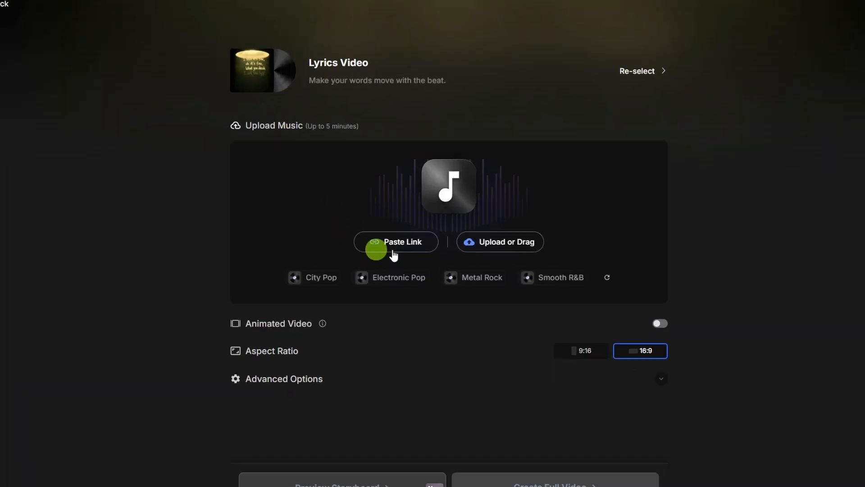
{"action": "left_click", "coordinate": [395, 241]}
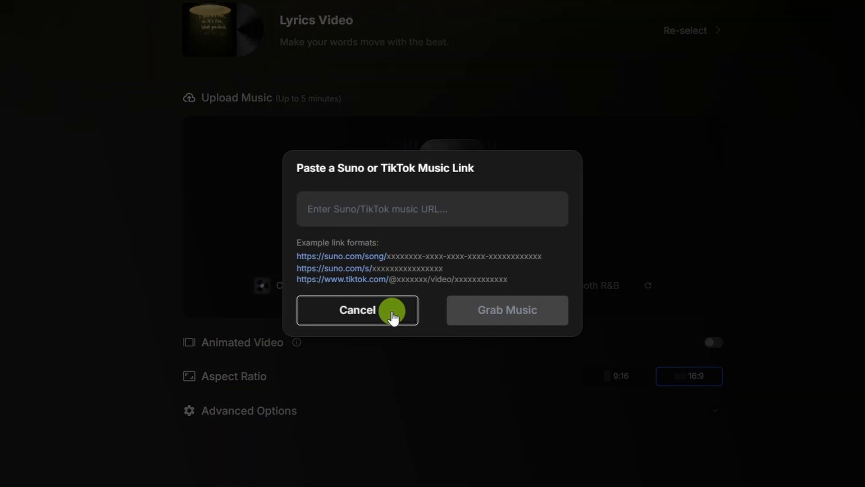
{"action": "left_click", "coordinate": [356, 310]}
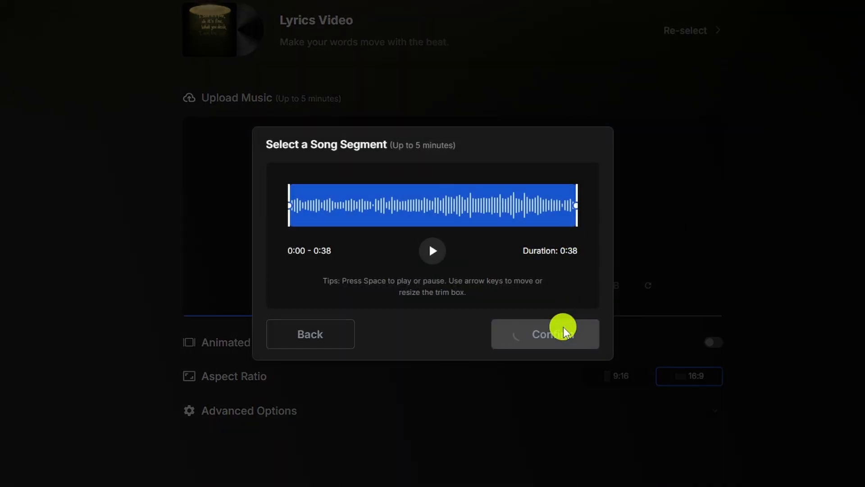
{"action": "left_click", "coordinate": [544, 333]}
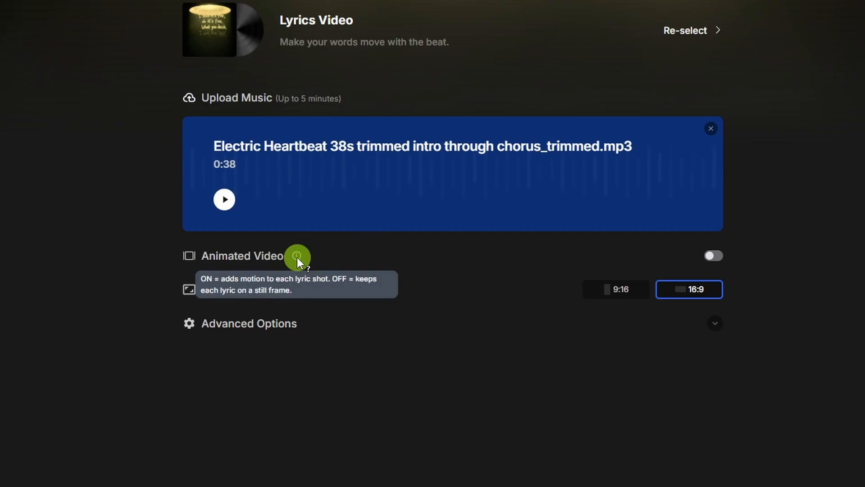
{"action": "mouse_move", "coordinate": [407, 254]}
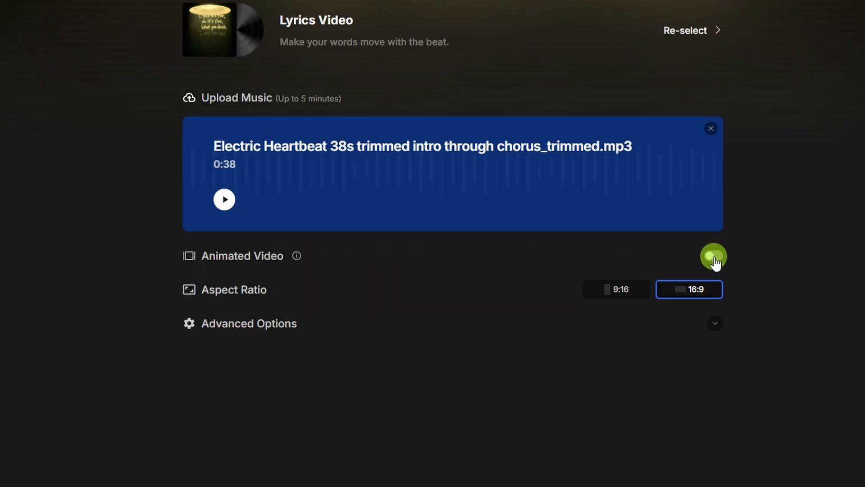
{"action": "left_click", "coordinate": [713, 255]}
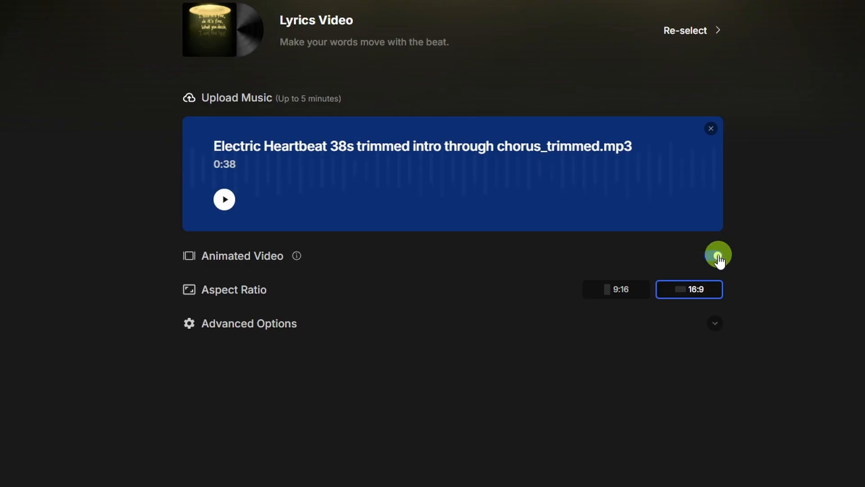
In Advanced Options, keep Seedream 4.0 for images and Kling2.1 - Standard for video.
{"action": "left_click", "coordinate": [718, 256]}
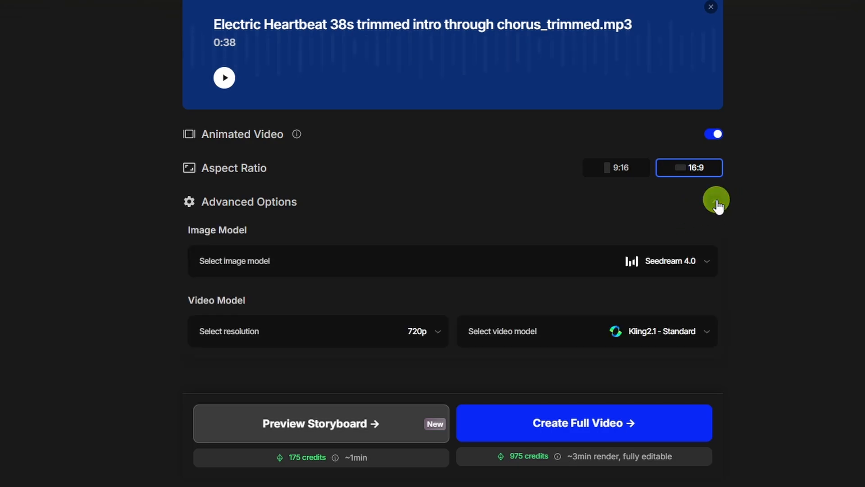
{"action": "left_click", "coordinate": [452, 261]}
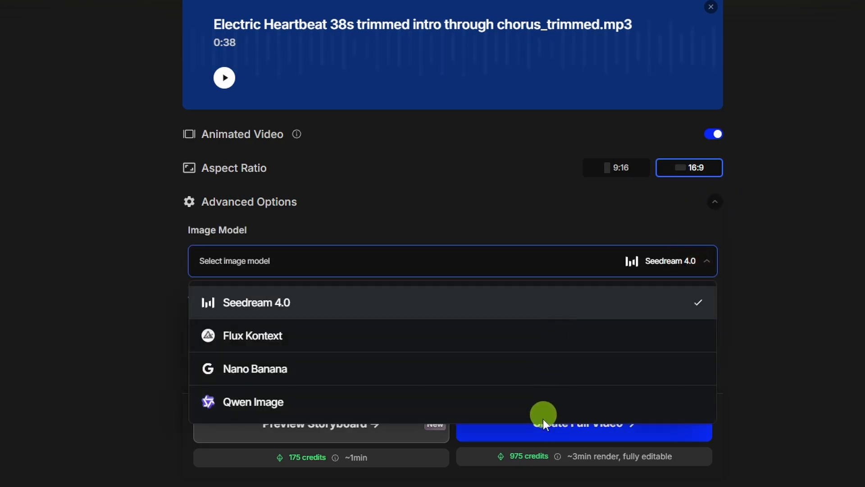
{"action": "left_click", "coordinate": [255, 303]}
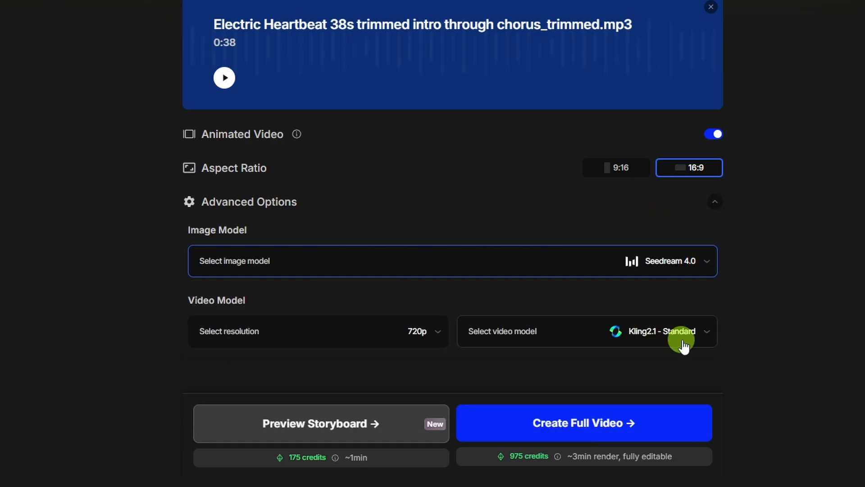
{"action": "left_click", "coordinate": [657, 331]}
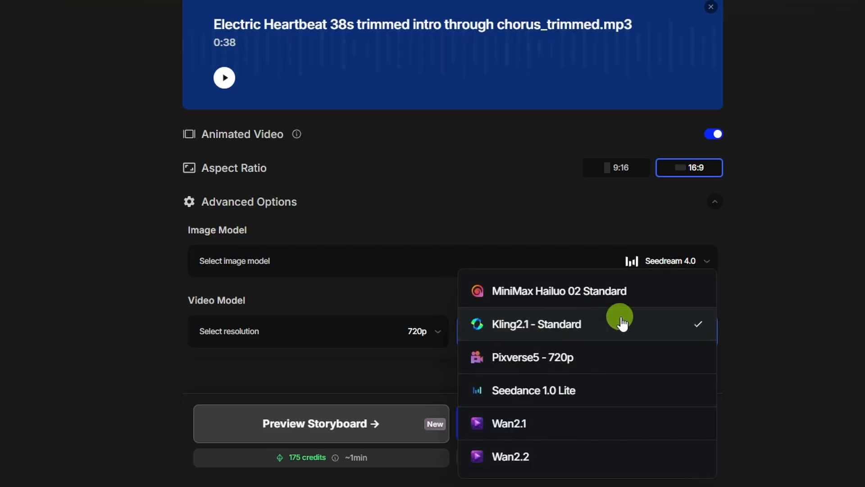
{"action": "left_click", "coordinate": [535, 324]}
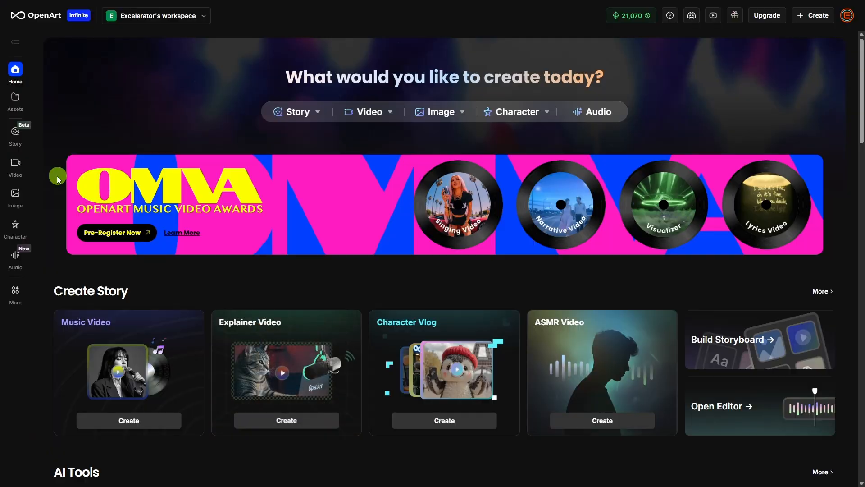
Switch to the Lip-Sync Video tool for the rooftop singer.
{"action": "left_click", "coordinate": [15, 166]}
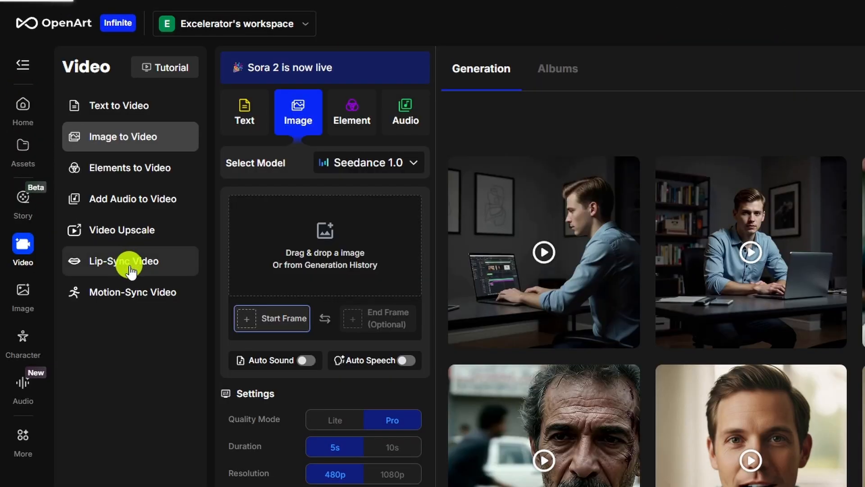
{"action": "left_click", "coordinate": [123, 260]}
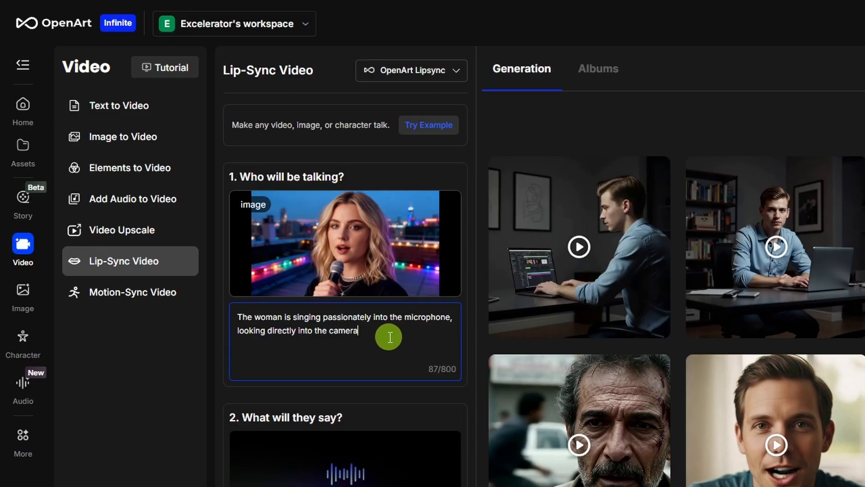
{"action": "mouse_move", "coordinate": [354, 346]}
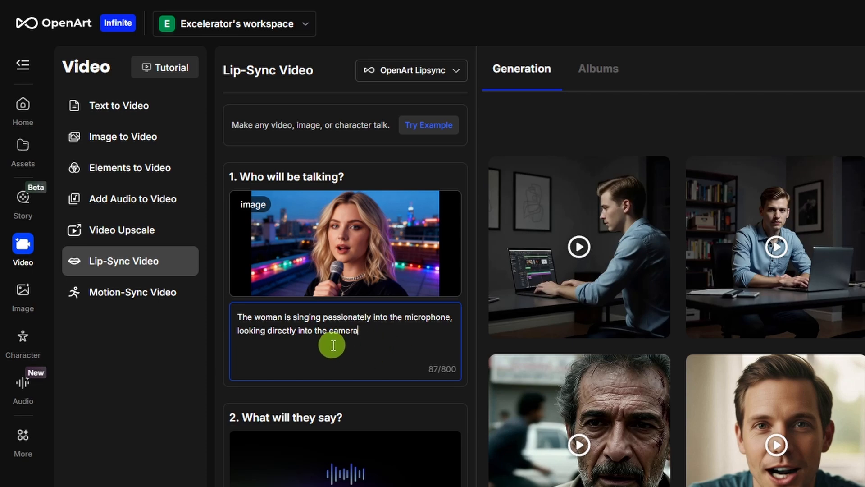
{"action": "left_click", "coordinate": [411, 70]}
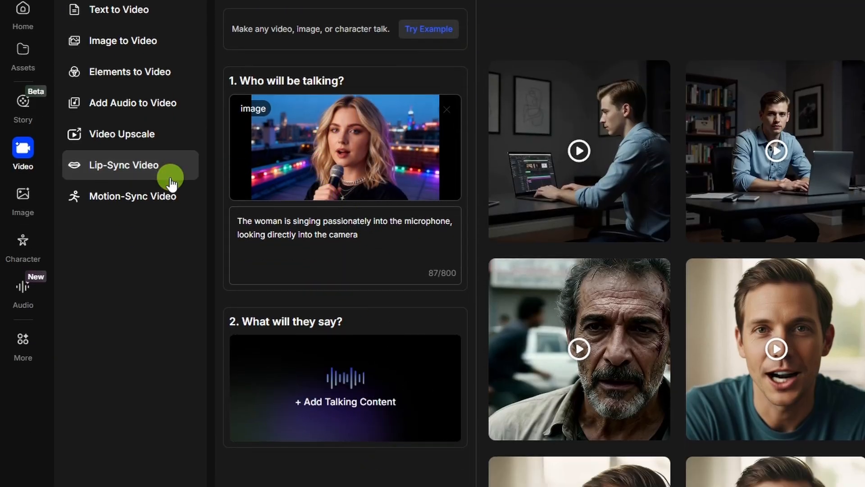
Upload the 38-second song as her singing audio and preview it.
{"action": "left_click", "coordinate": [345, 388]}
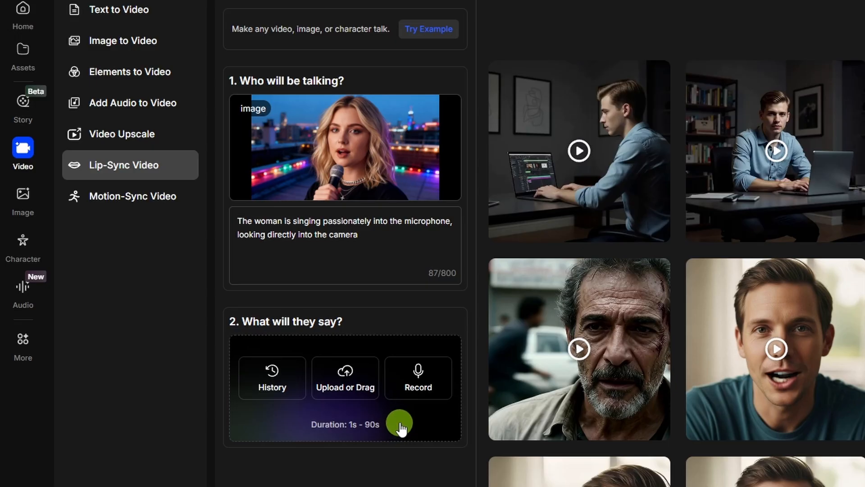
{"action": "left_click", "coordinate": [345, 378]}
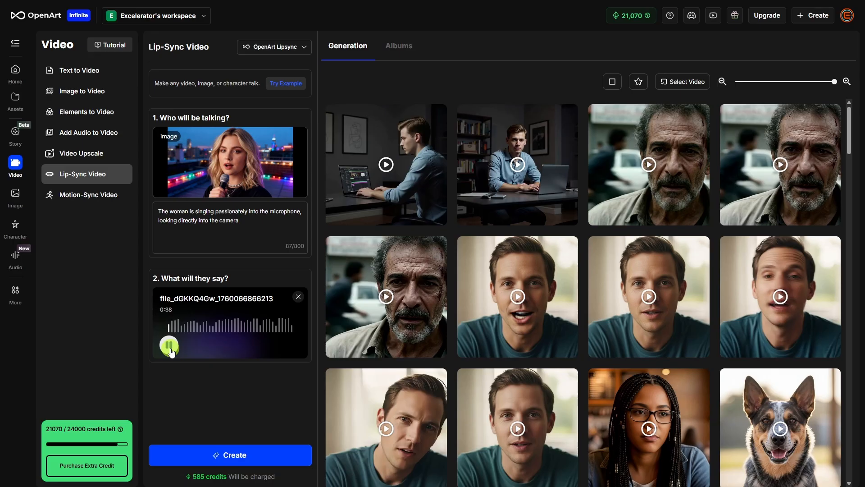
{"action": "left_click", "coordinate": [169, 345]}
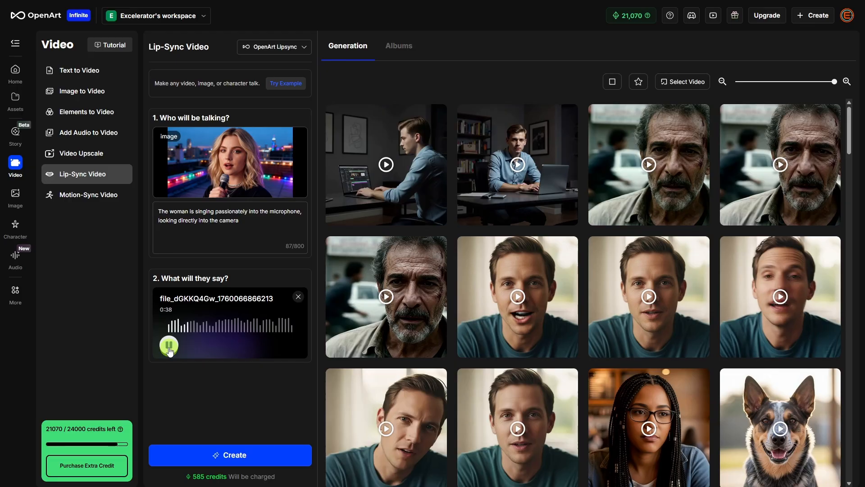
{"action": "left_click", "coordinate": [168, 344]}
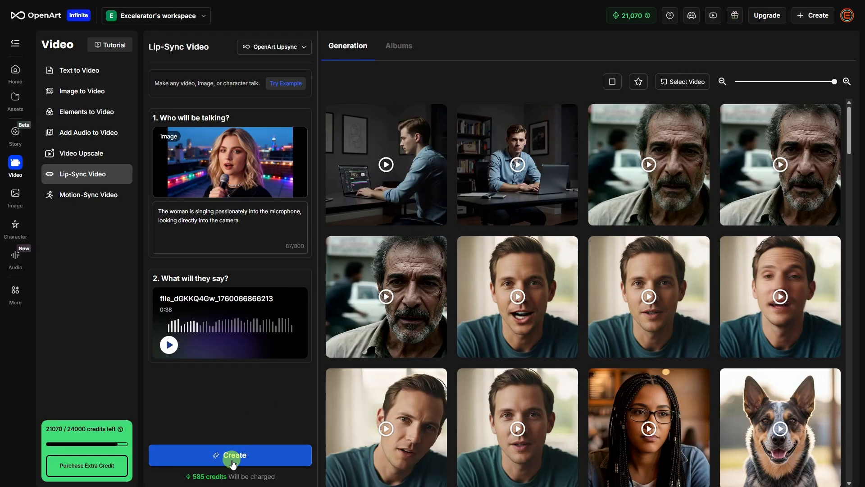
Generate rooftop, warehouse and night-street clips with prompt 'The woman is singing passionately'.
{"action": "left_click", "coordinate": [230, 454]}
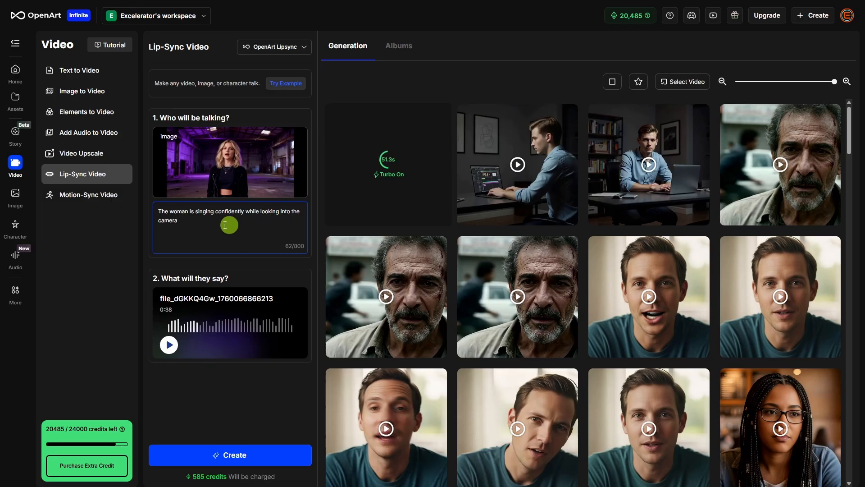
{"action": "mouse_move", "coordinate": [260, 186]}
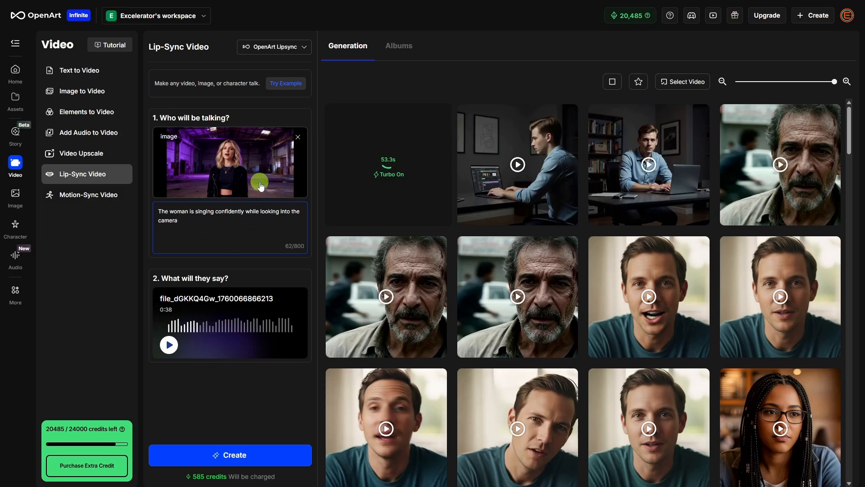
{"action": "mouse_move", "coordinate": [247, 197]}
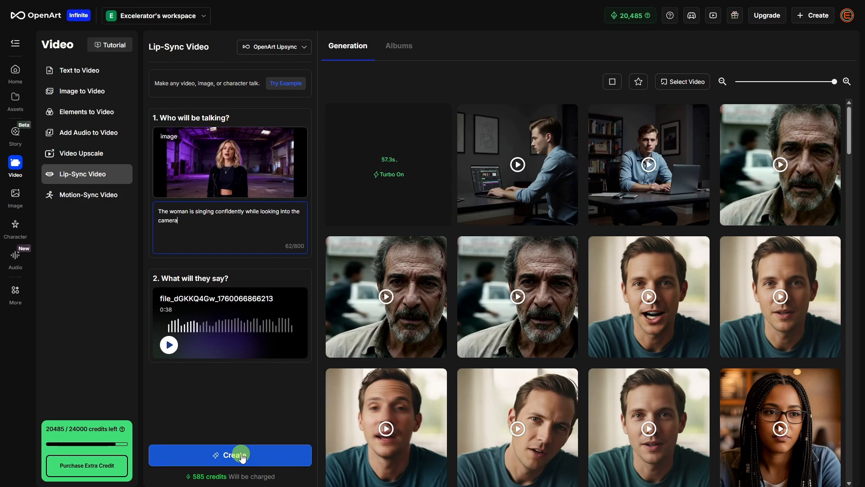
{"action": "left_click", "coordinate": [229, 455]}
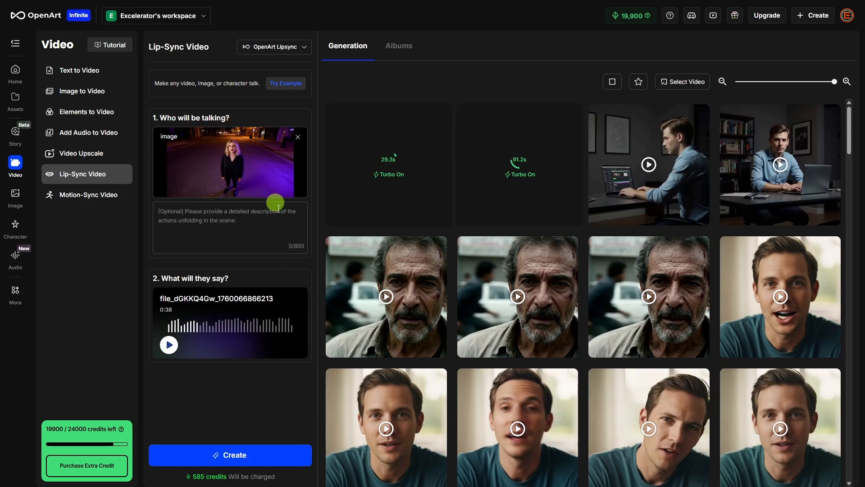
{"action": "type", "text": "The woman is singing passionately"}
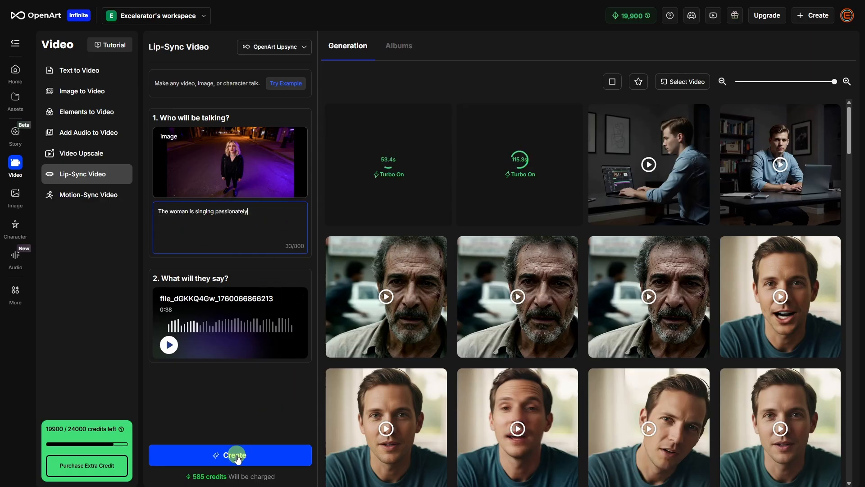
{"action": "left_click", "coordinate": [229, 455]}
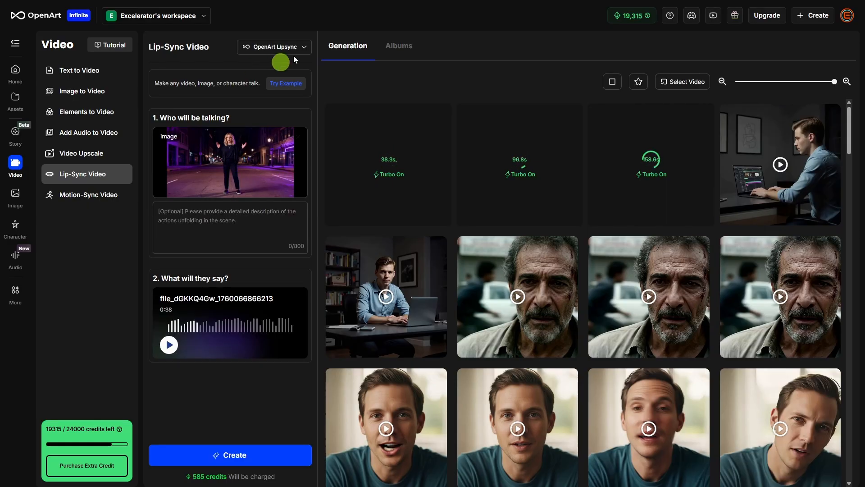
Compare lip-sync models, reselect OpenArt Lipsync, and generate the low-angle street clip.
{"action": "left_click", "coordinate": [273, 46]}
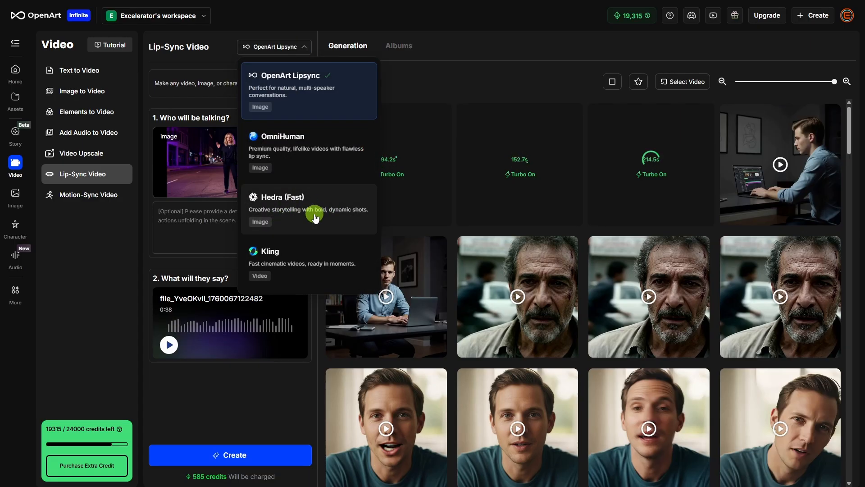
{"action": "mouse_move", "coordinate": [308, 165]}
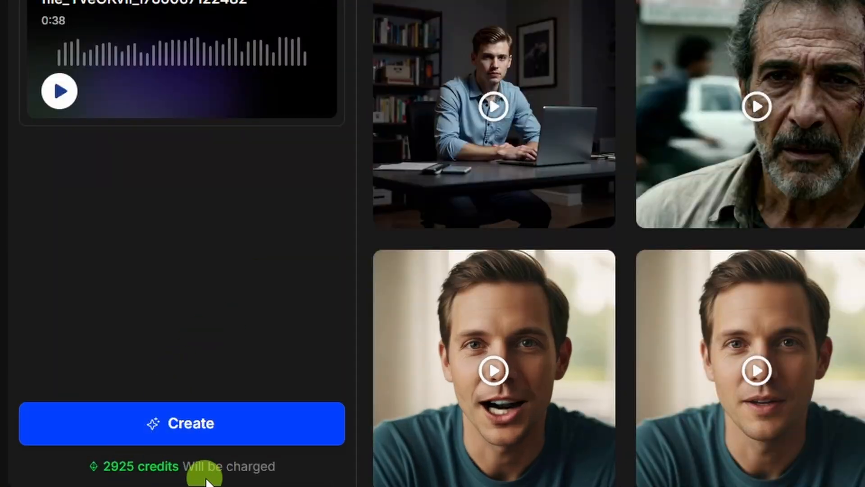
{"action": "left_click", "coordinate": [278, 46]}
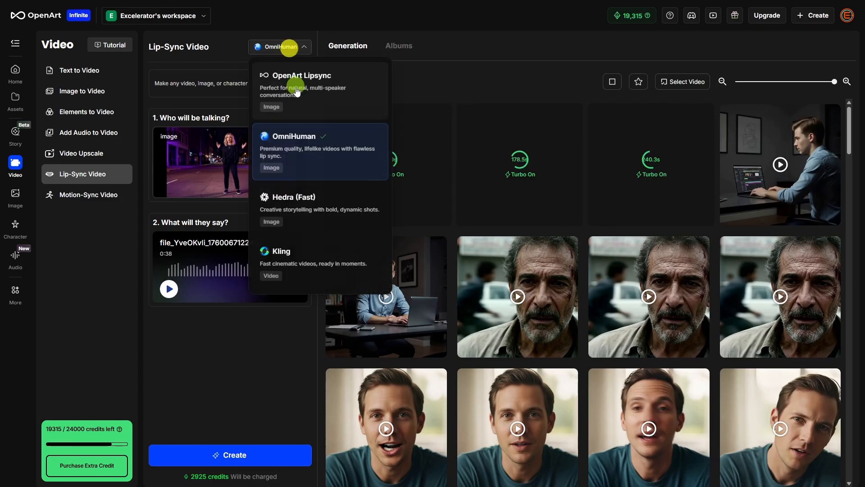
{"action": "left_click", "coordinate": [298, 86]}
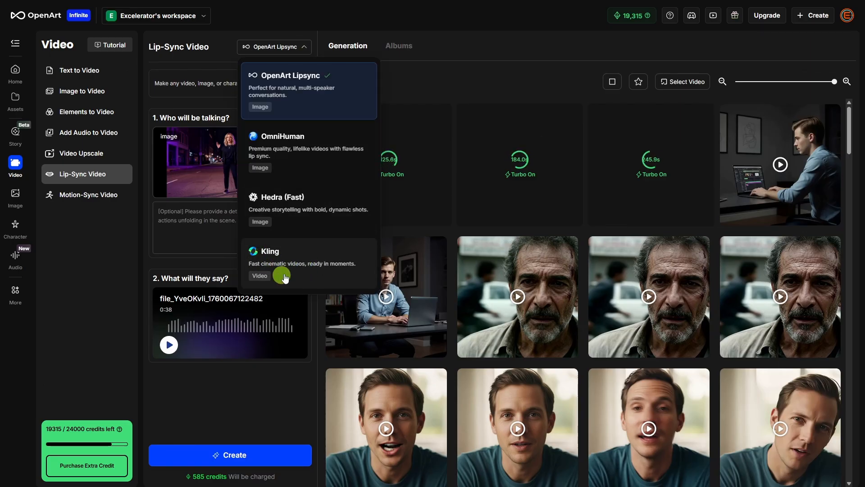
{"action": "mouse_move", "coordinate": [292, 263]}
{"action": "type", "text": "The woman is singing as the camera moves to a low angle"}
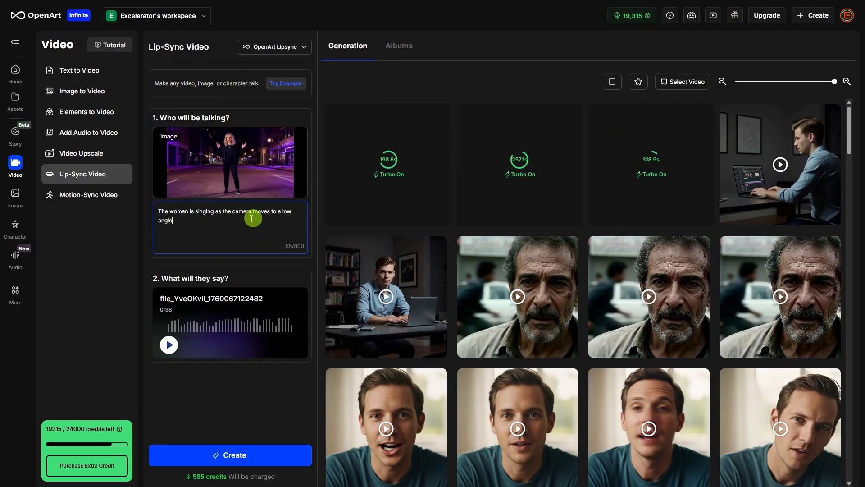
{"action": "left_click", "coordinate": [229, 454]}
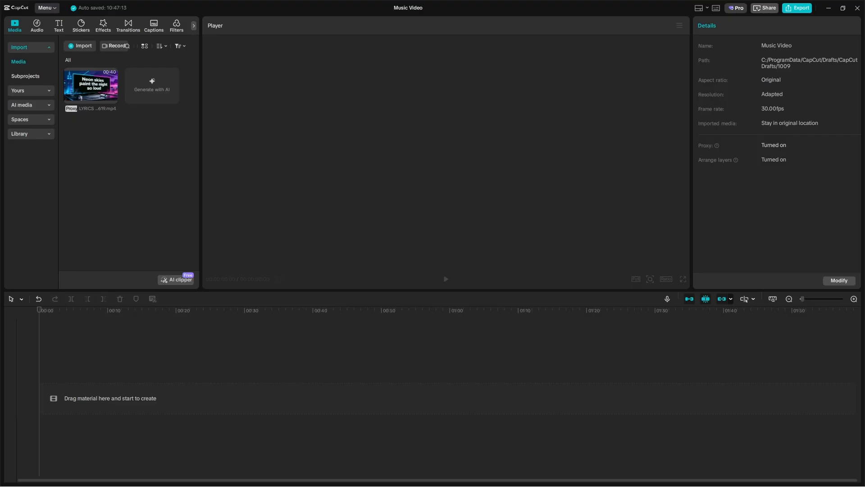
Drag the lyrics clip from Media onto the CapCut timeline.
{"action": "left_click_drag", "start_coordinate": [91, 85], "coordinate": [185, 386]}
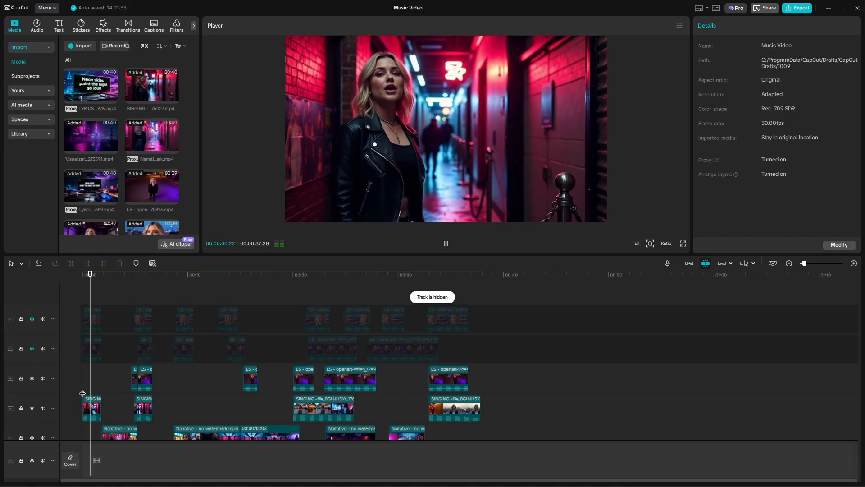
Move the playhead to about five seconds and select the Electric Heartbeat audio track.
{"action": "left_click", "coordinate": [91, 298]}
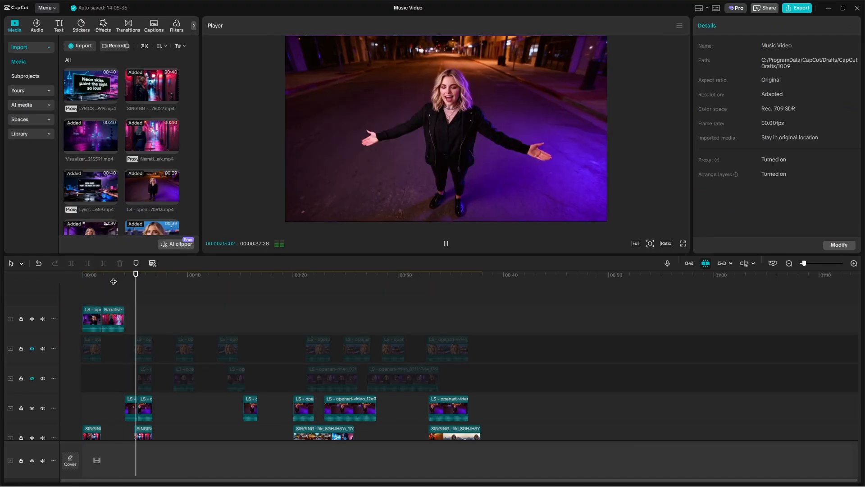
{"action": "left_click", "coordinate": [142, 319]}
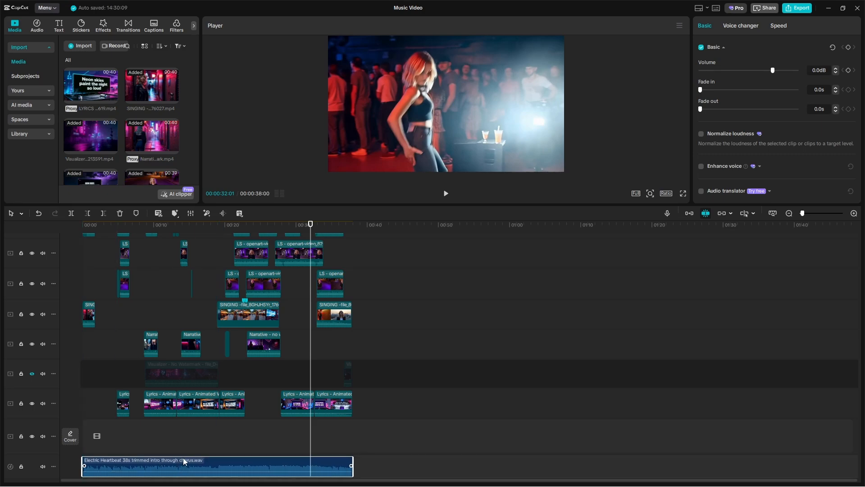
{"action": "mouse_move", "coordinate": [237, 425]}
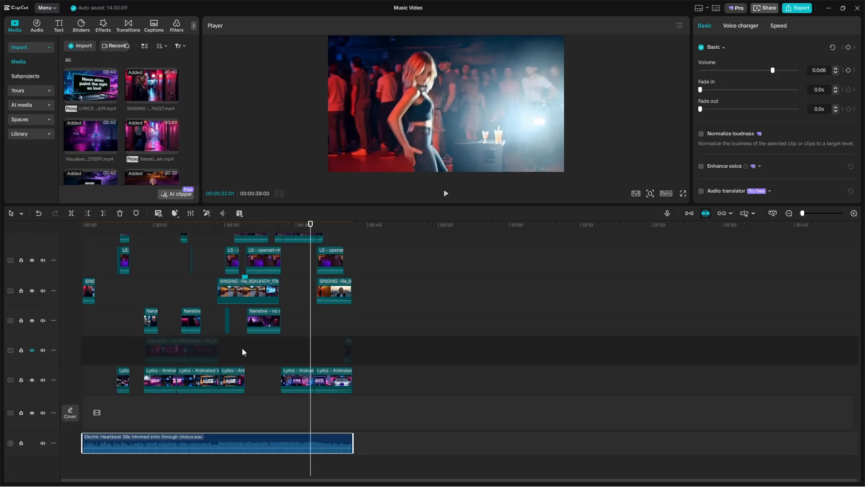
{"action": "mouse_move", "coordinate": [236, 325]}
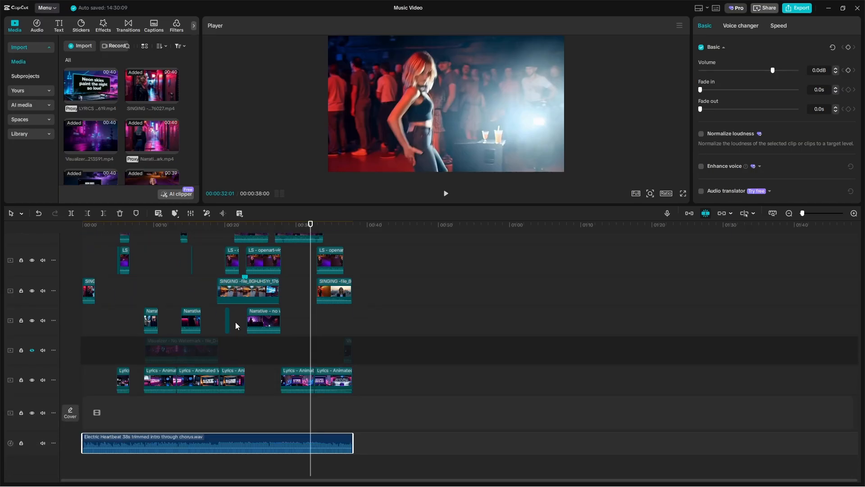